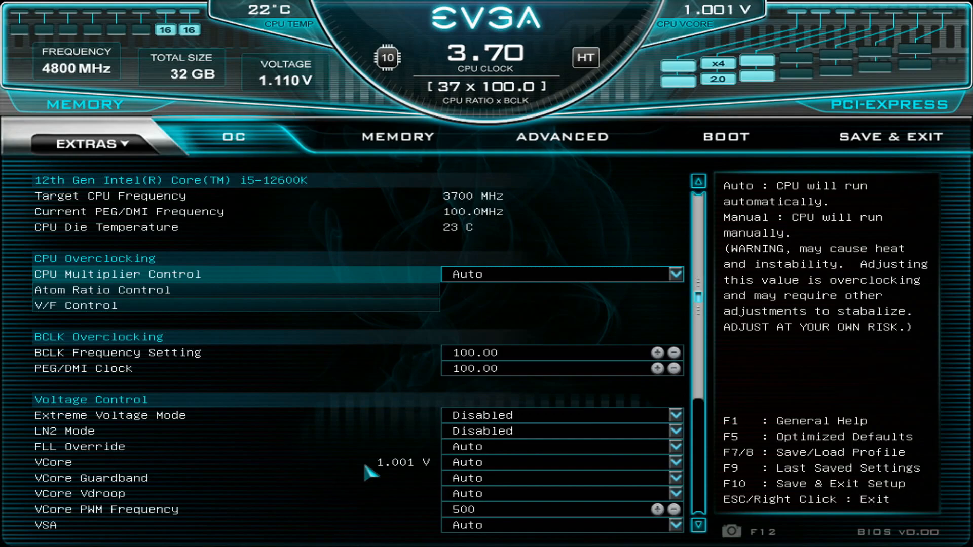
{"action": "mouse_move", "coordinate": [403, 476]}
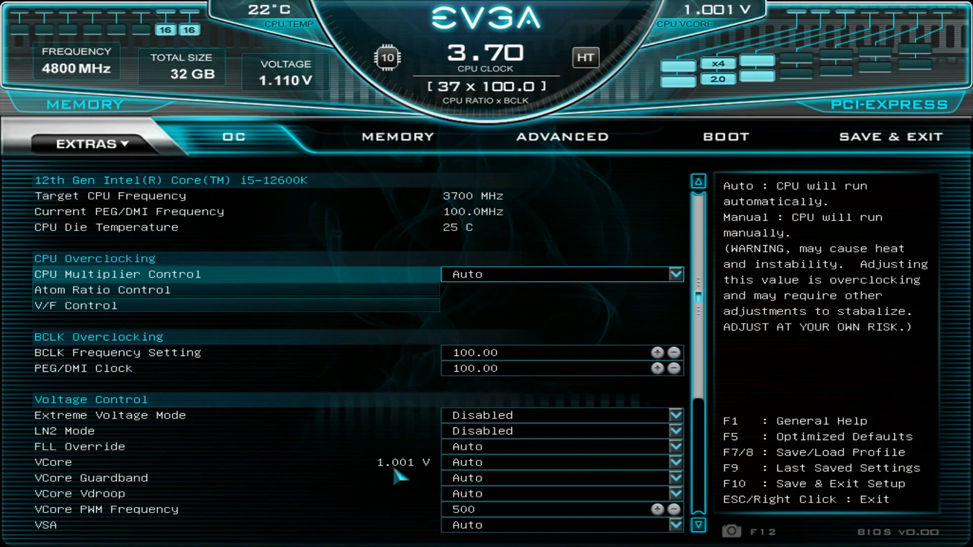
Step: Restore the last saved overclock profile from the Save & Exit page
{"action": "left_click", "coordinate": [892, 137]}
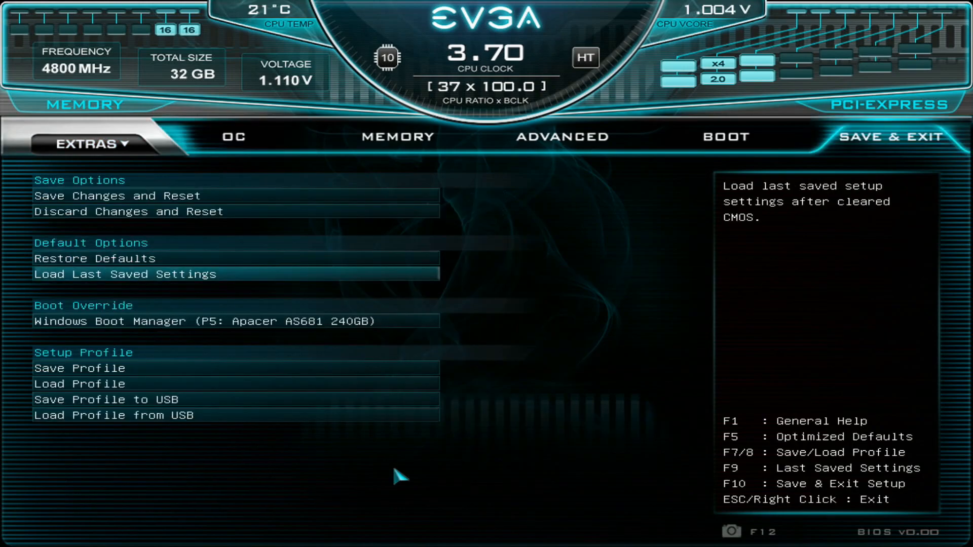
{"action": "left_click", "coordinate": [79, 383]}
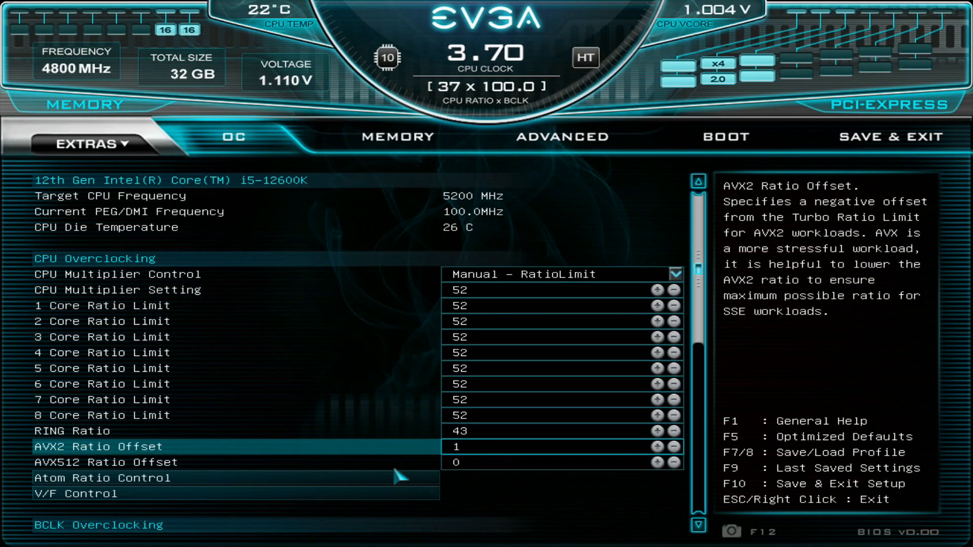
Step: Review the OC tab core ratios and the Memory tab settings of the restored profile
{"action": "left_click", "coordinate": [102, 477]}
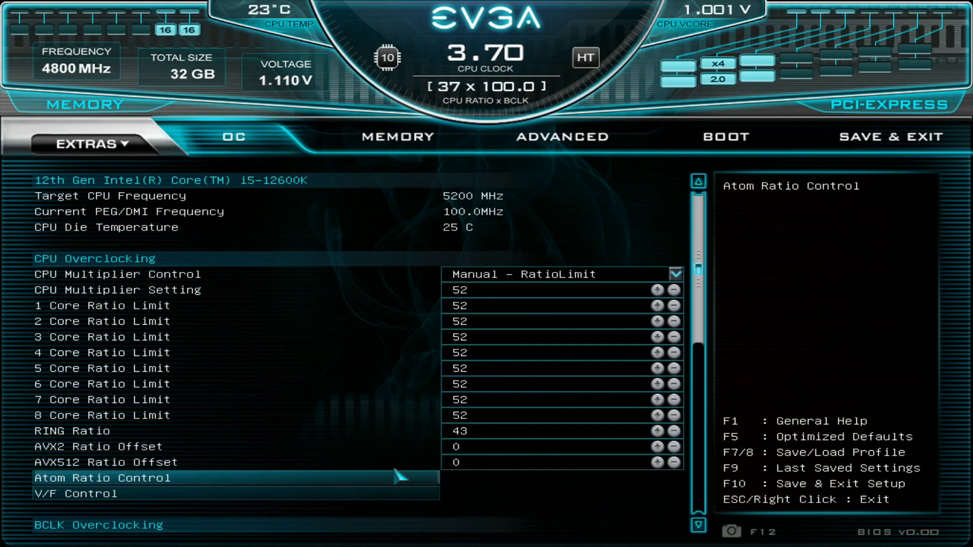
{"action": "scroll", "scroll_direction": "down", "scroll_amount": 3}
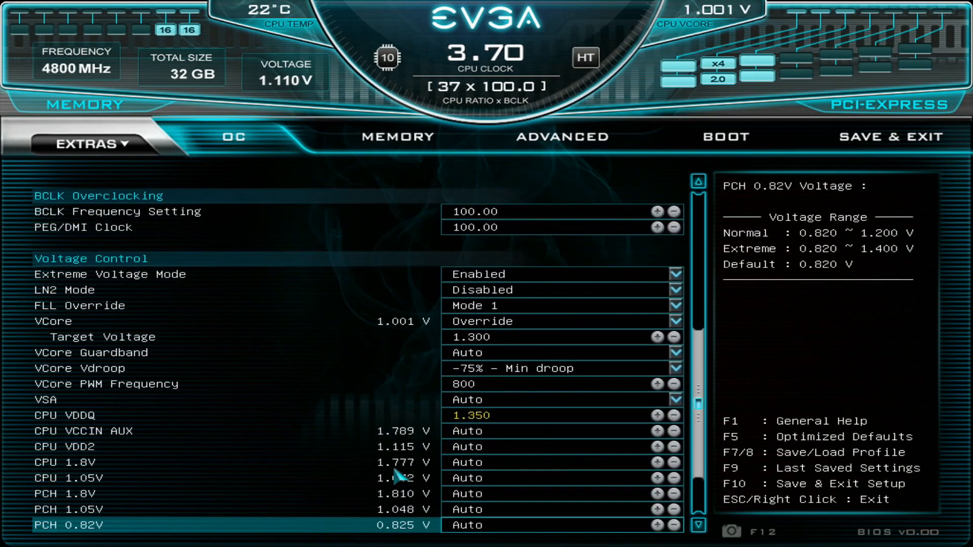
{"action": "left_click", "coordinate": [398, 137]}
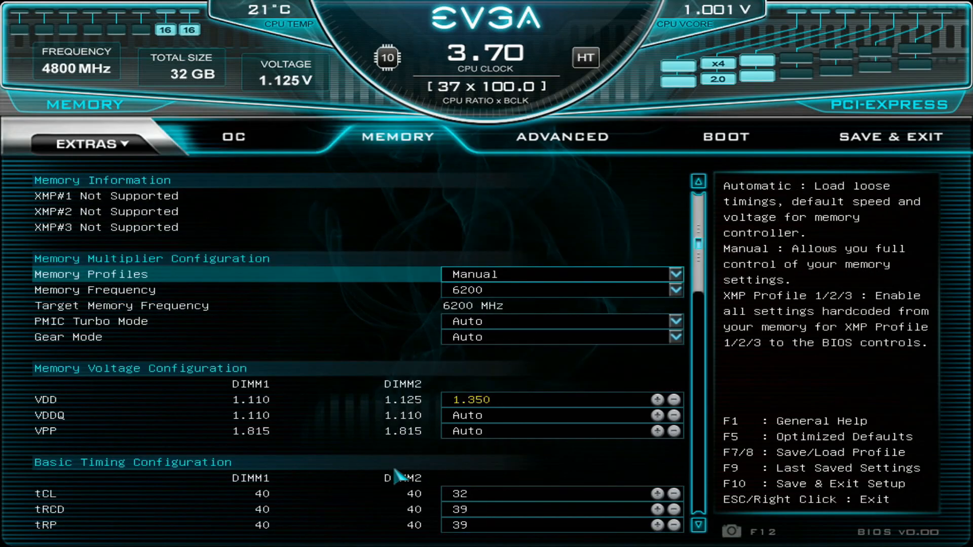
{"action": "scroll", "scroll_direction": "down", "scroll_amount": 3}
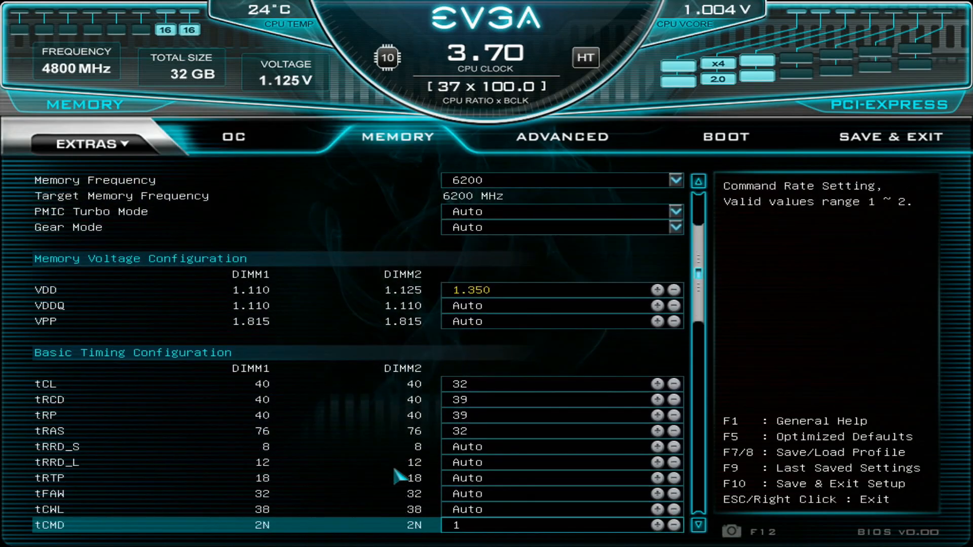
{"action": "scroll", "scroll_direction": "down", "scroll_amount": 3}
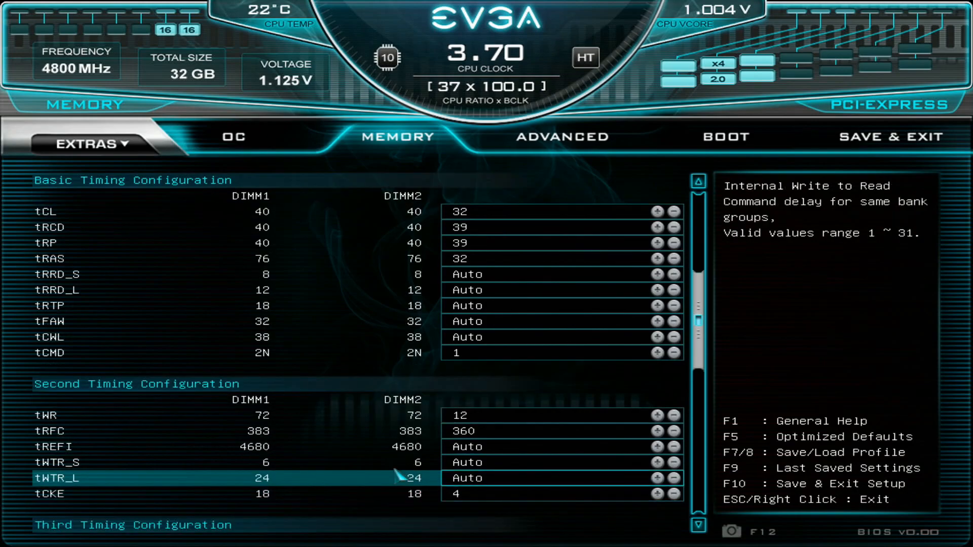
Step: Save changes and reset, confirming with Yes to reboot into Windows
{"action": "left_click", "coordinate": [233, 137]}
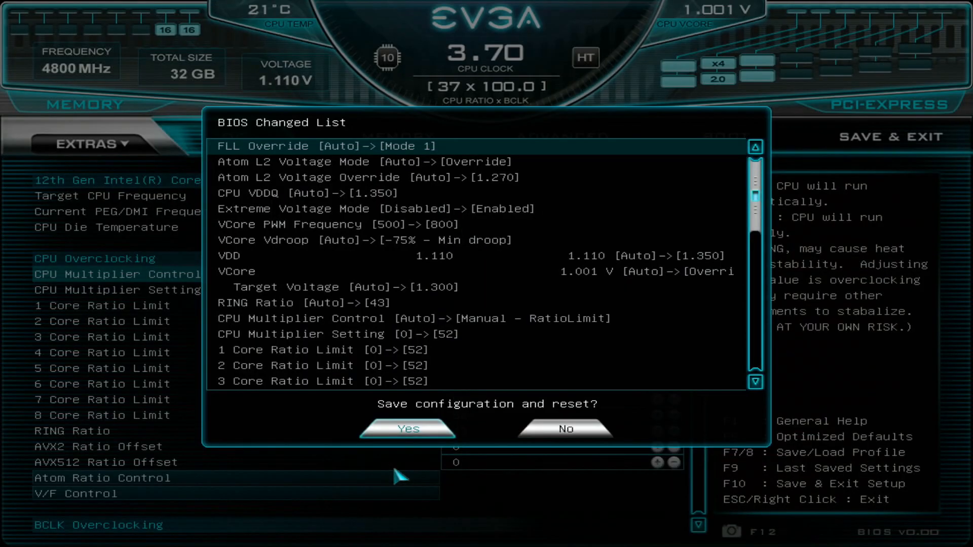
{"action": "left_click", "coordinate": [408, 427]}
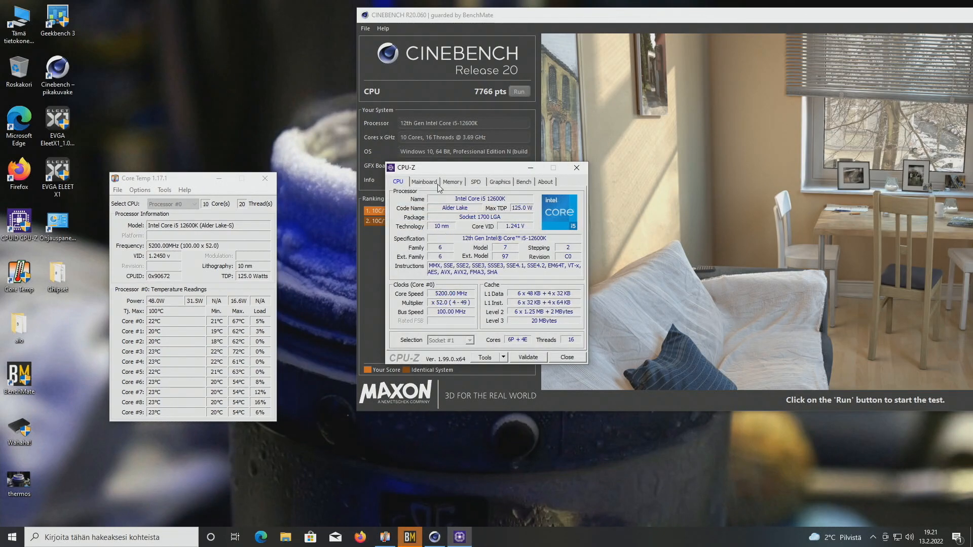
Step: Read the 5200 MHz core speed and x52 multiplier in CPU-Z's Clocks section
{"action": "left_click", "coordinate": [452, 182]}
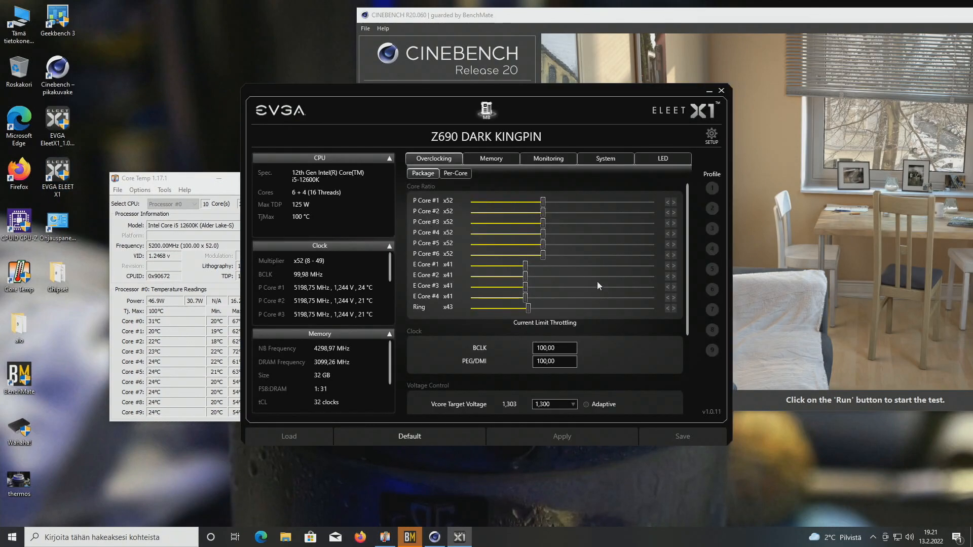
Step: Raise the P-core ratio from x52 to x53 and check the voltage control settings
{"action": "left_click", "coordinate": [674, 258]}
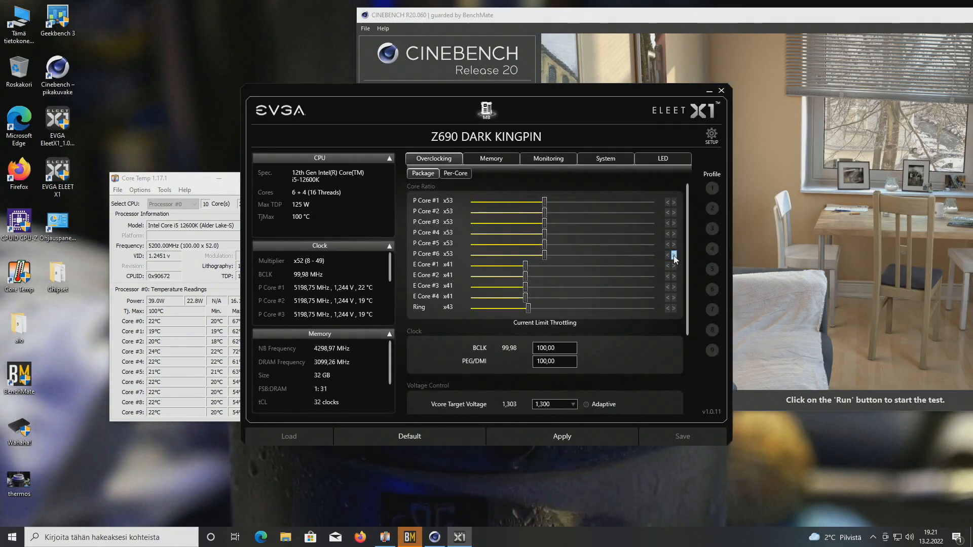
{"action": "scroll", "scroll_direction": "down", "scroll_amount": 3}
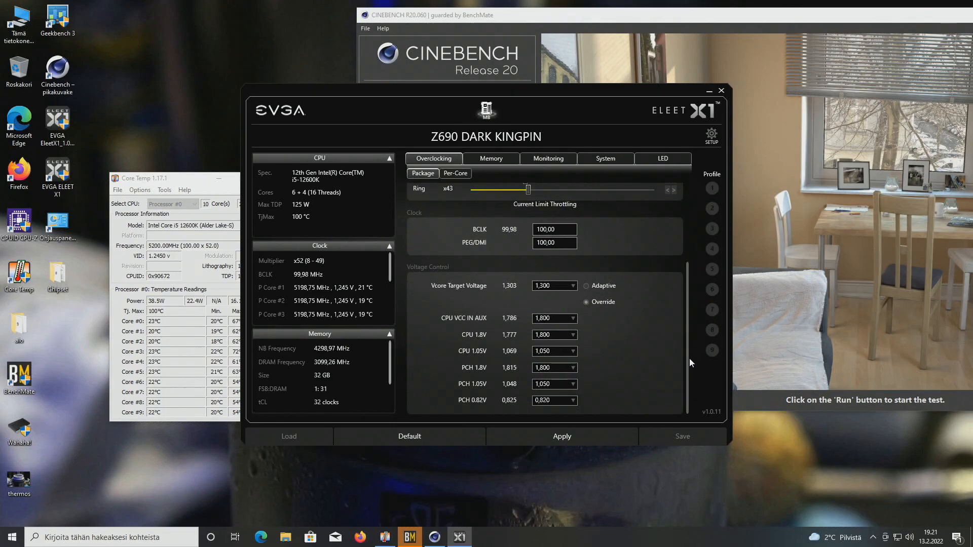
{"action": "left_click", "coordinate": [455, 173]}
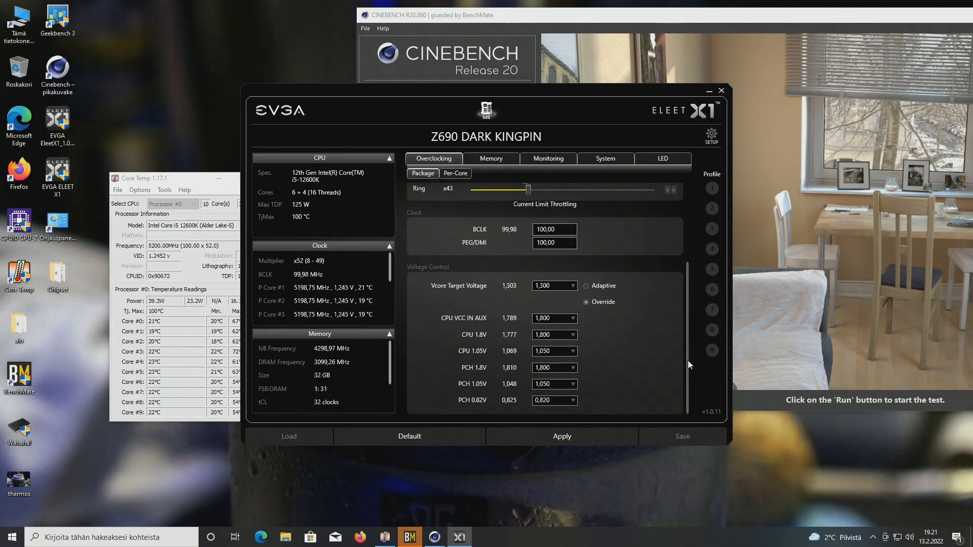
{"action": "scroll", "scroll_direction": "down", "scroll_amount": 3}
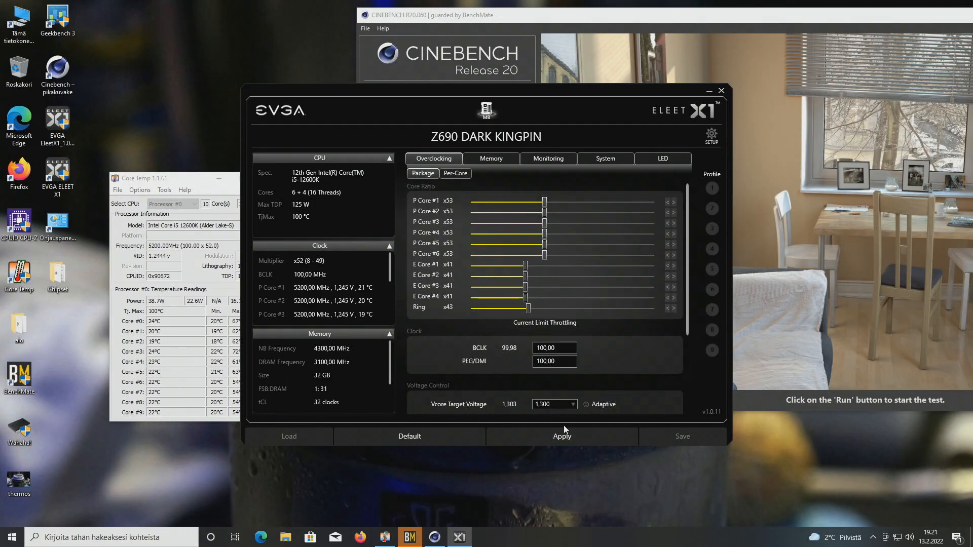
Step: Apply the x53 P-core ratio and close the overclocking utility
{"action": "left_click", "coordinate": [561, 436]}
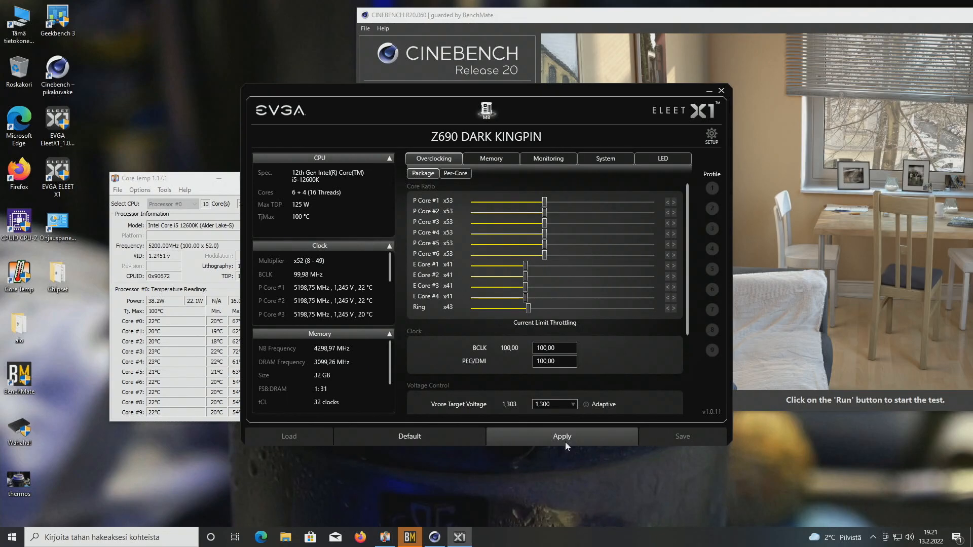
{"action": "left_click", "coordinate": [560, 435]}
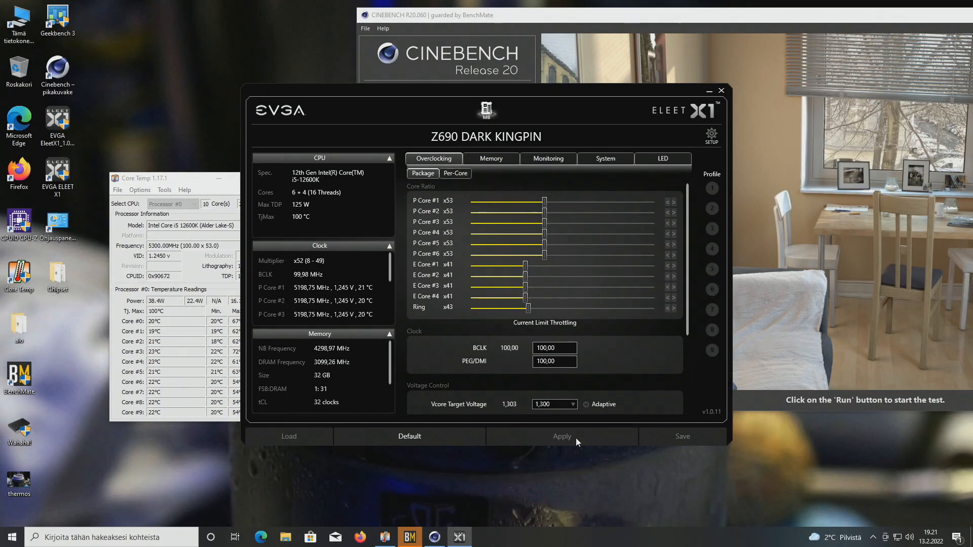
{"action": "left_click", "coordinate": [560, 436]}
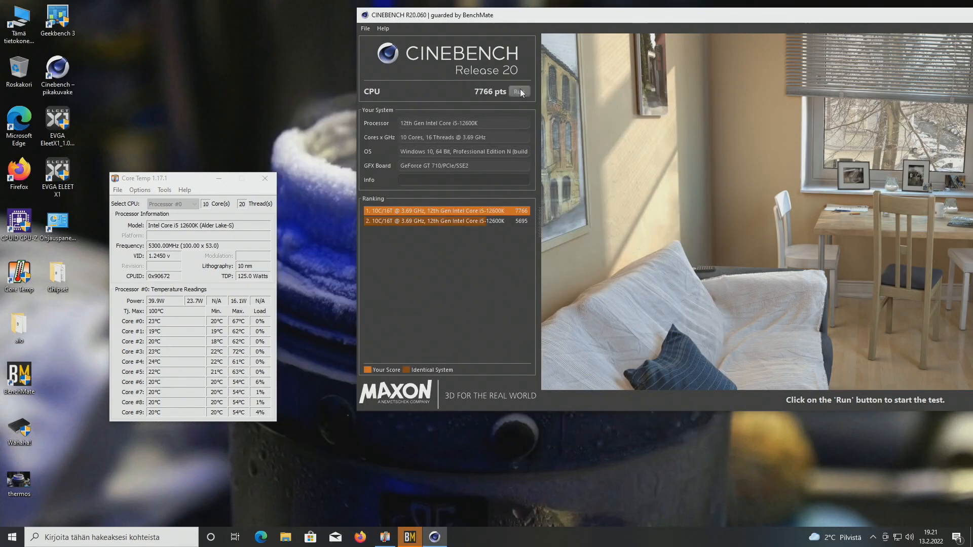
{"action": "left_click", "coordinate": [520, 91]}
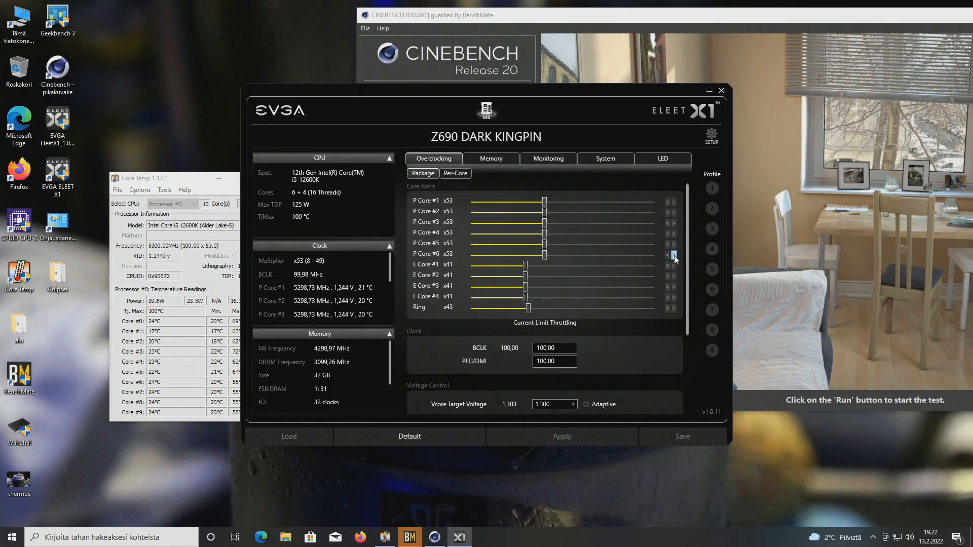
Step: Raise the P-core ratio from x53 to x54 and apply it
{"action": "left_click", "coordinate": [561, 436]}
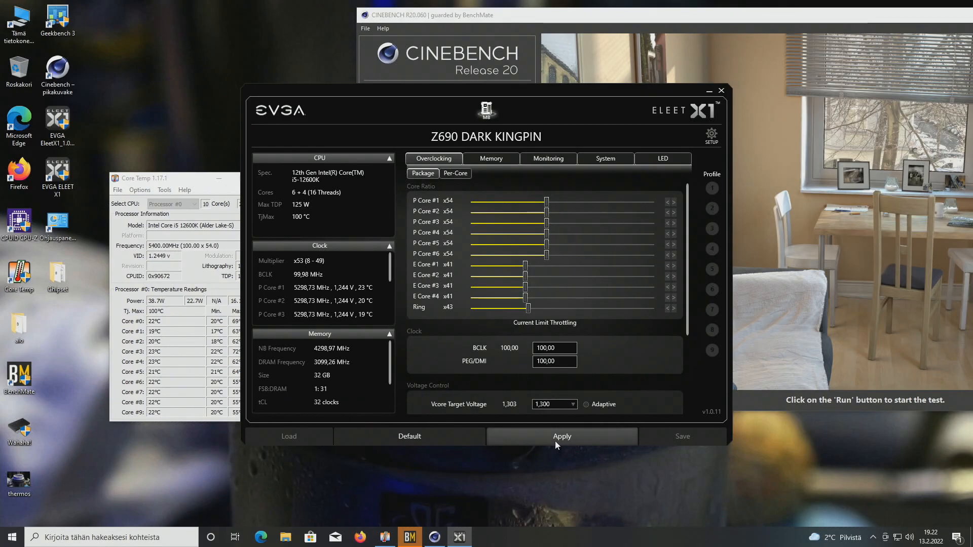
{"action": "left_click", "coordinate": [561, 436]}
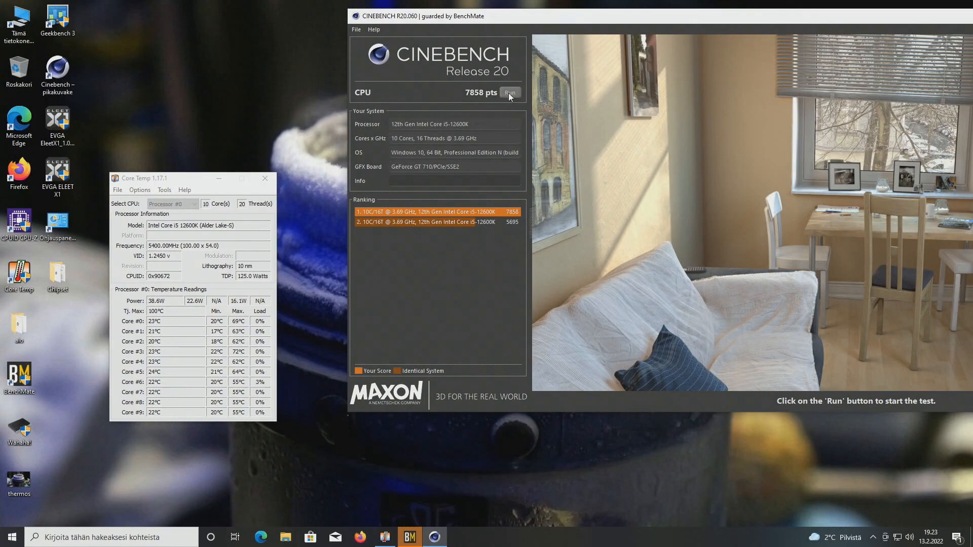
Step: Run the Cinebench R20 CPU render benchmark at 5400 MHz P-cores
{"action": "left_click", "coordinate": [510, 92]}
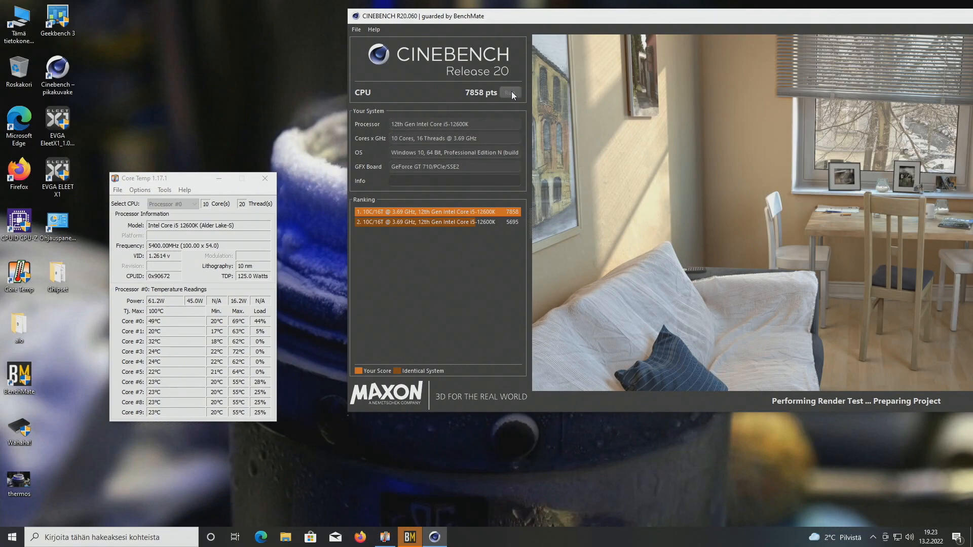
{"action": "left_click", "coordinate": [508, 93]}
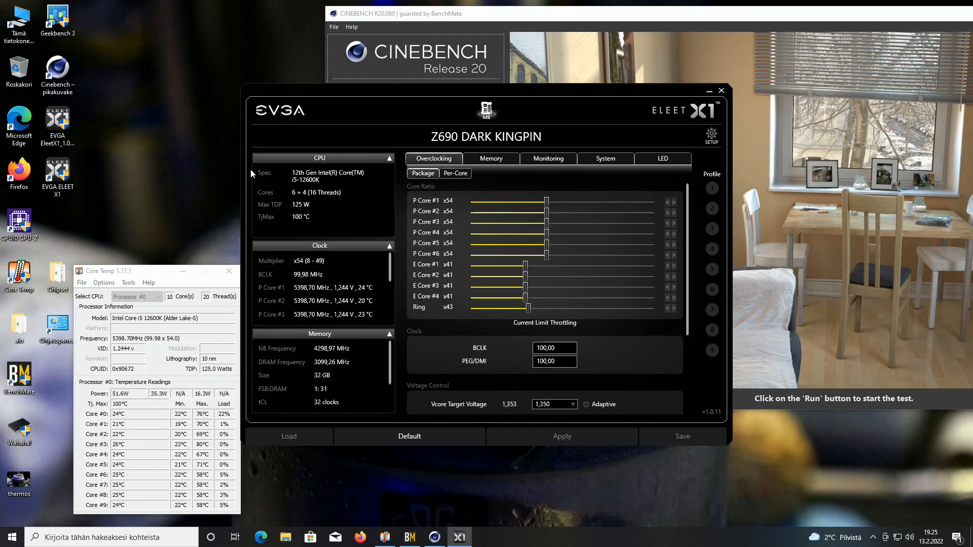
Step: Set P-cores to x55 and Vcore target to 1.365 V, apply, and start a CPU render run
{"action": "left_click", "coordinate": [674, 254]}
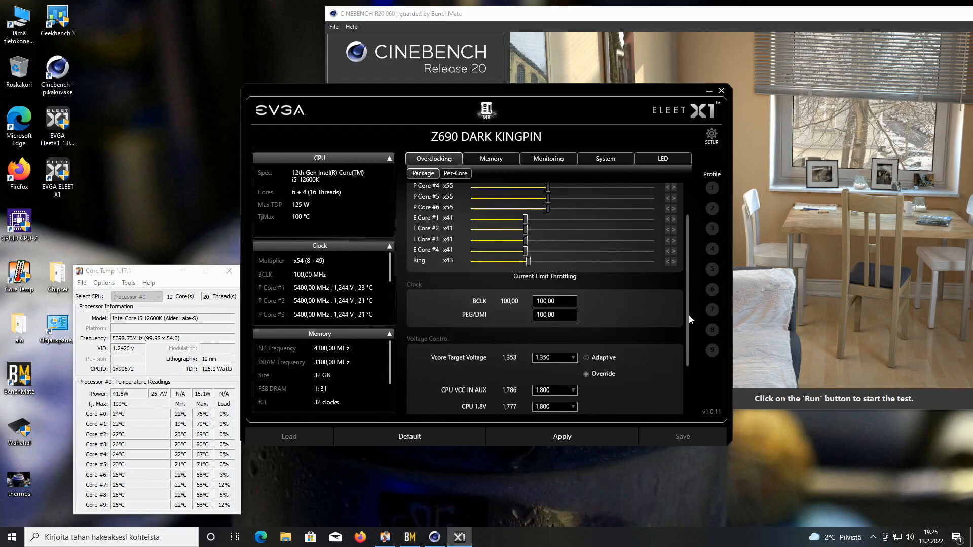
{"action": "scroll", "scroll_direction": "down", "scroll_amount": 3}
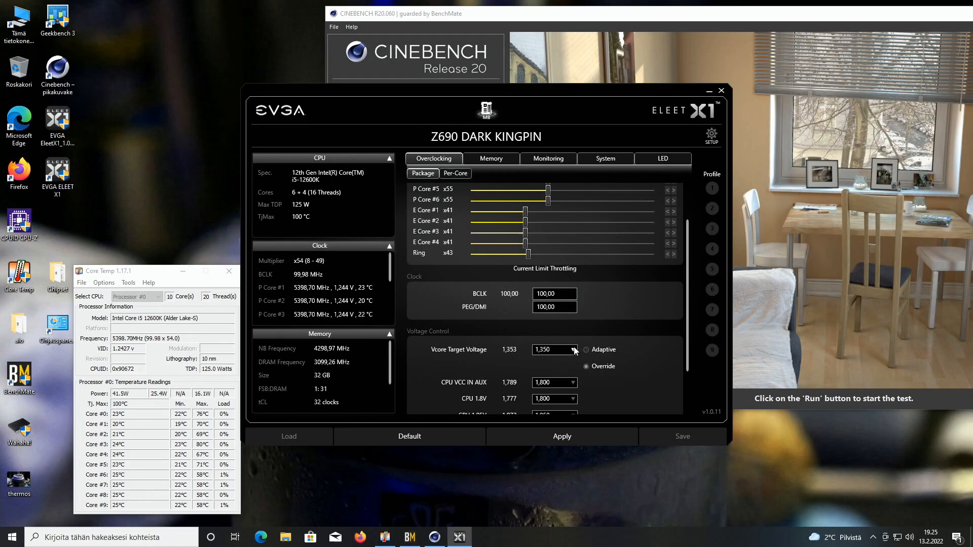
{"action": "left_click", "coordinate": [571, 350]}
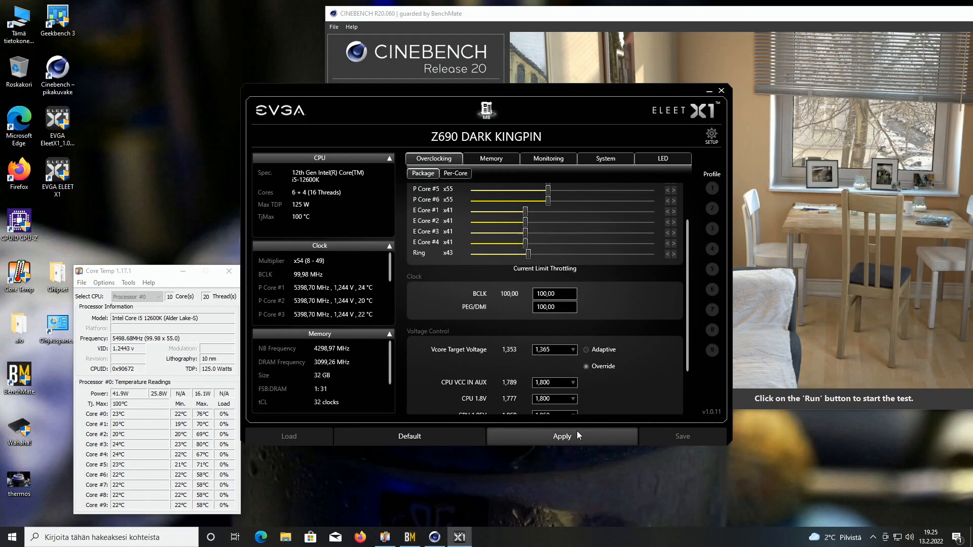
{"action": "left_click", "coordinate": [562, 436]}
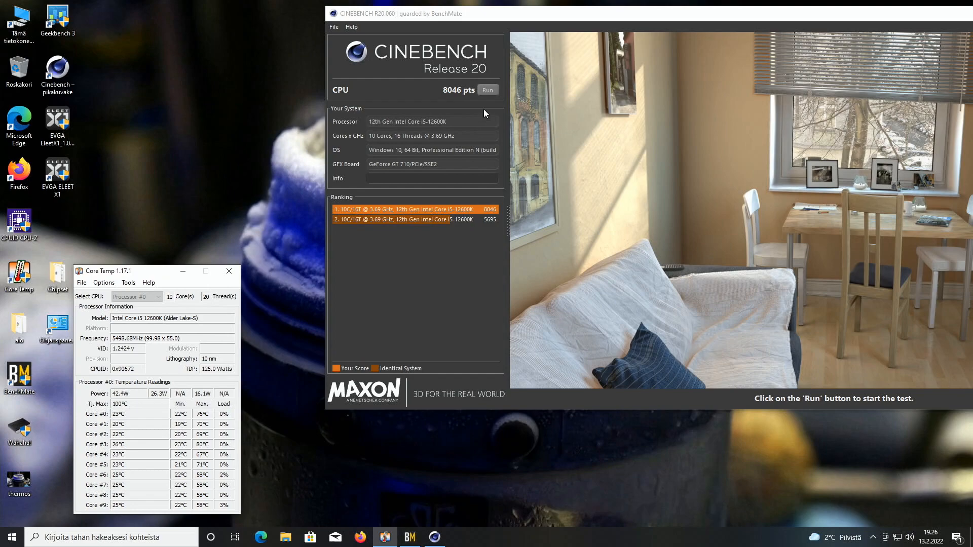
{"action": "left_click", "coordinate": [487, 90]}
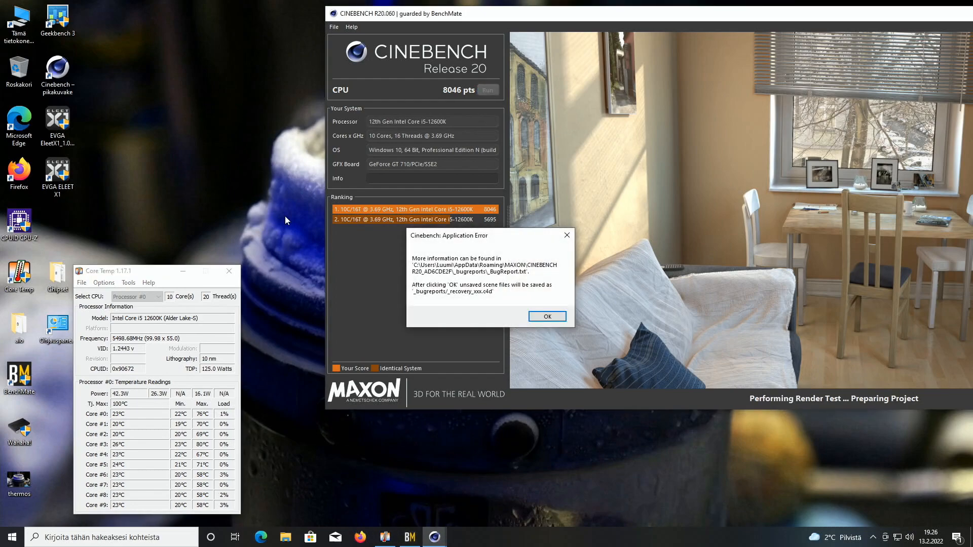
Step: Dismiss the application error, relaunch Cinebench R20 from BenchMate and start the CPU test
{"action": "left_click", "coordinate": [545, 316]}
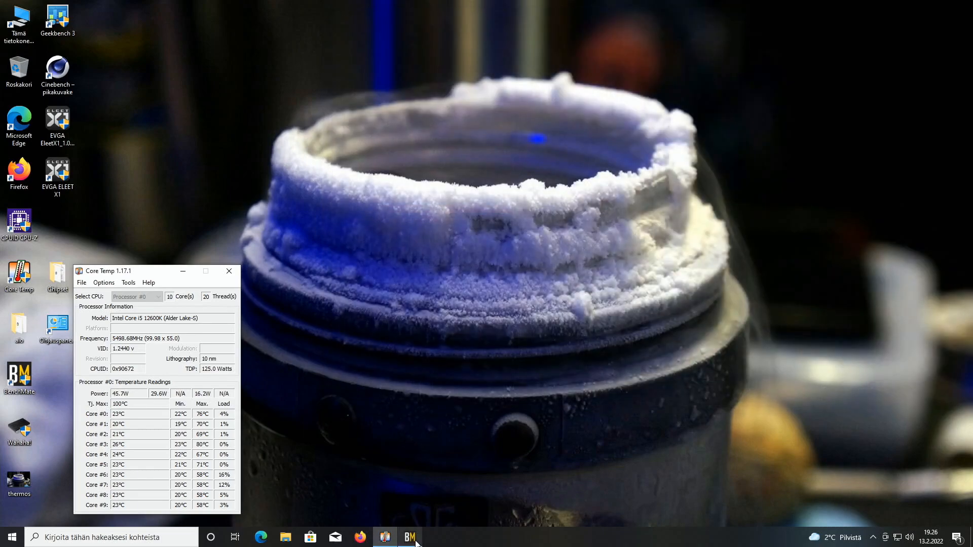
{"action": "left_click", "coordinate": [435, 537]}
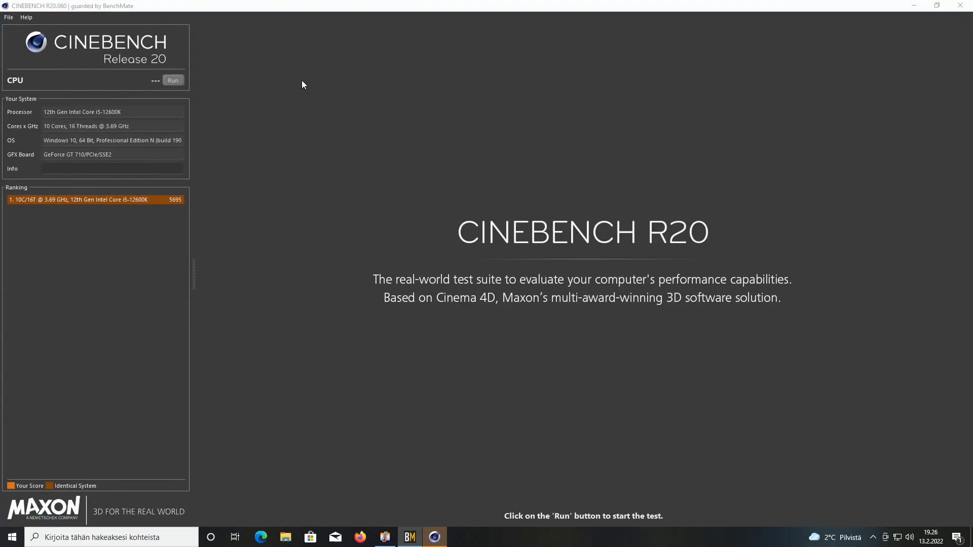
{"action": "left_click", "coordinate": [173, 80]}
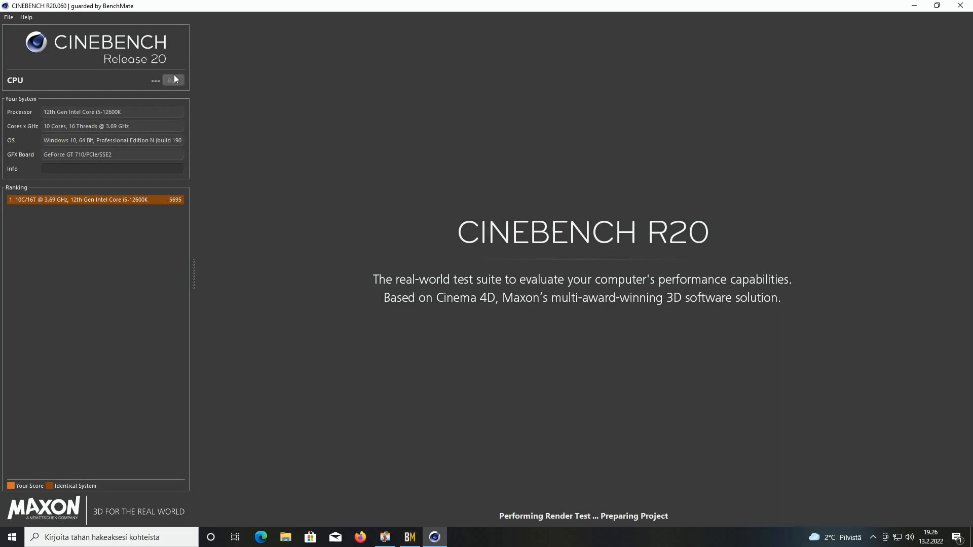
{"action": "mouse_move", "coordinate": [160, 90]}
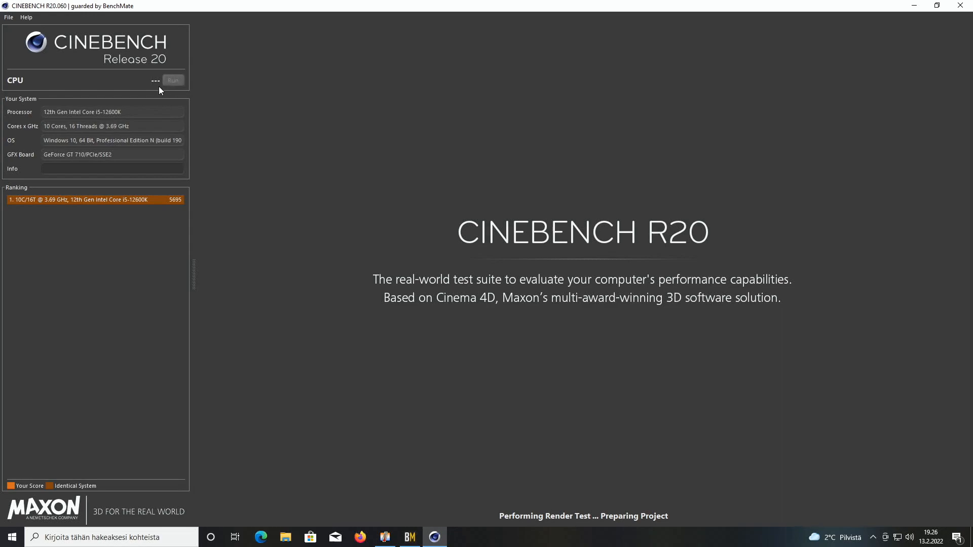
{"action": "mouse_move", "coordinate": [294, 32]}
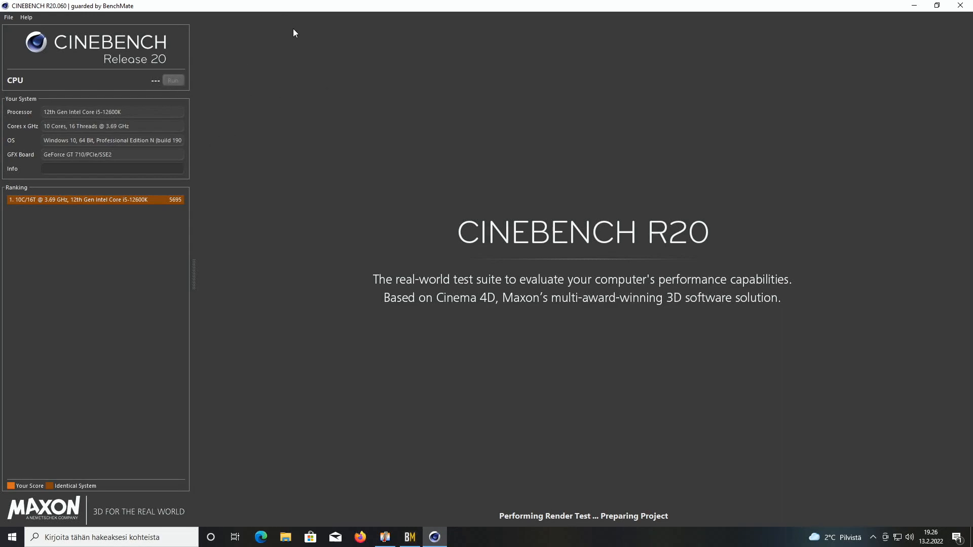
{"action": "mouse_move", "coordinate": [488, 541]}
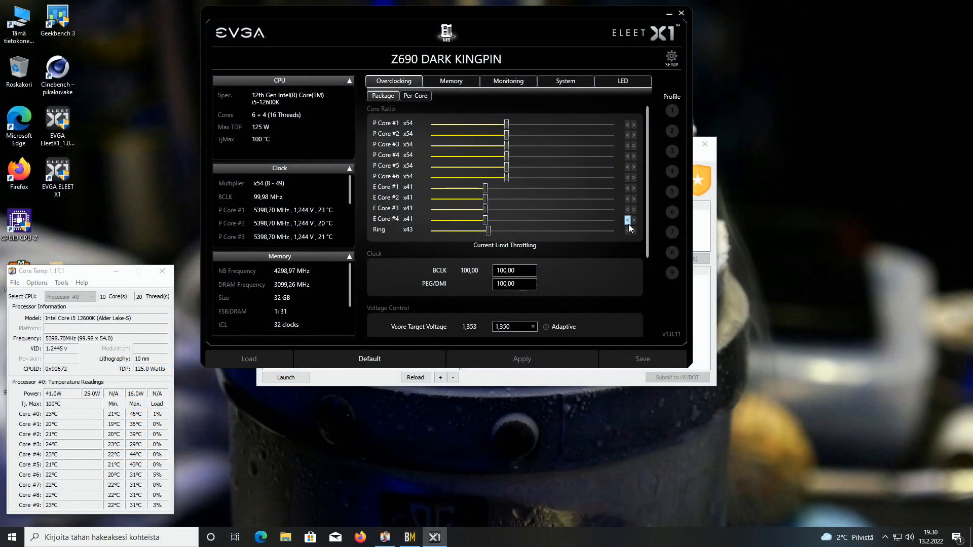
Step: Raise all E-core ratios to x42 and apply the new core ratios
{"action": "left_click", "coordinate": [523, 359]}
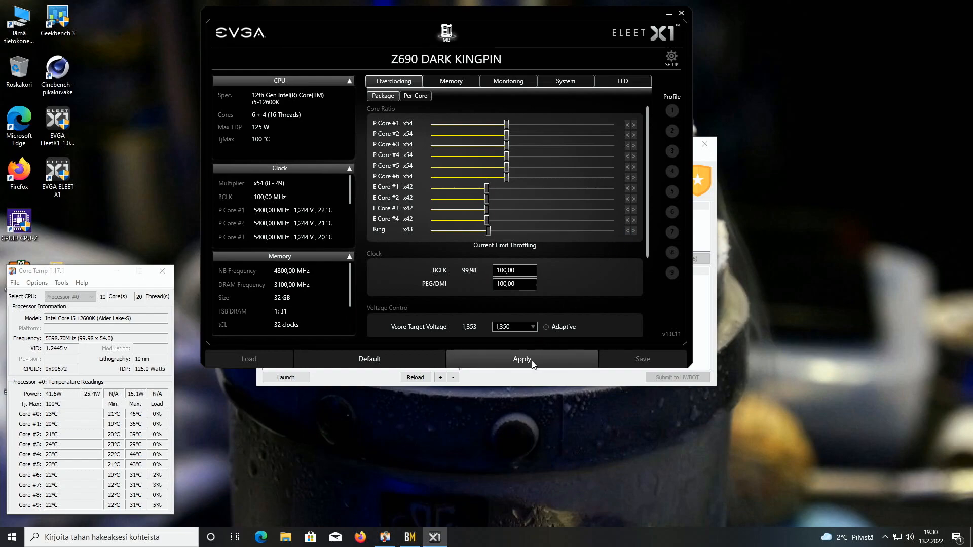
{"action": "left_click", "coordinate": [521, 359]}
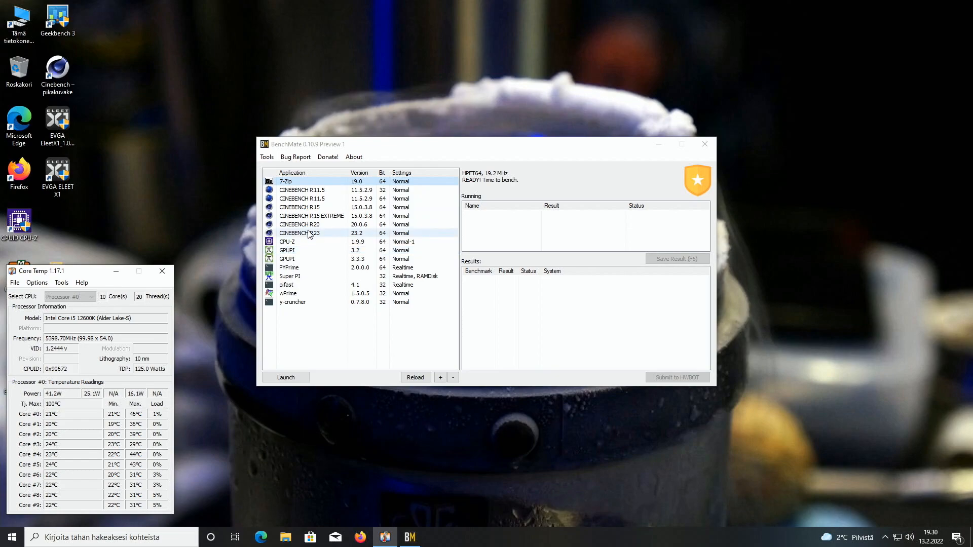
Step: Launch Cinebench R20 from BenchMate, complete a CPU run scoring 8100 pts, and return to ELEET X1
{"action": "left_click", "coordinate": [311, 225]}
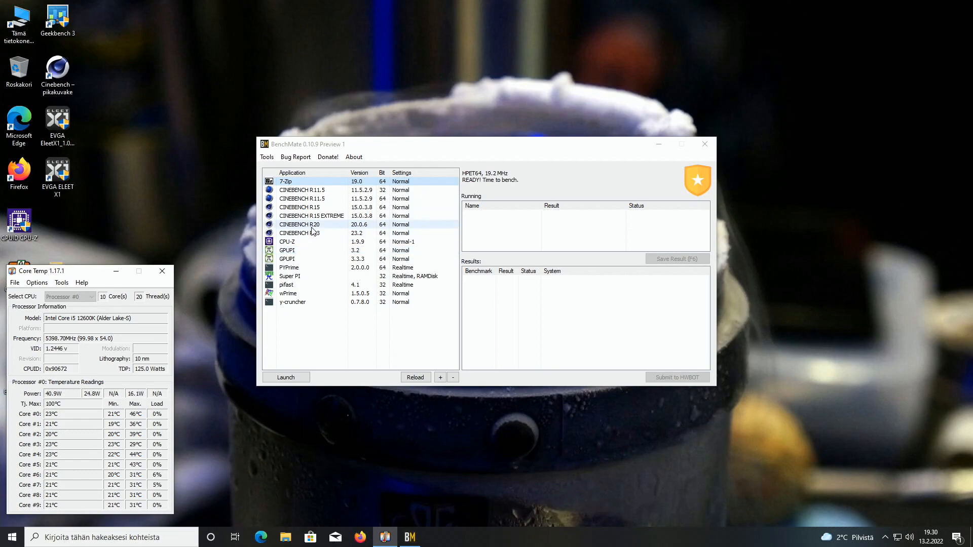
{"action": "left_click", "coordinate": [705, 144]}
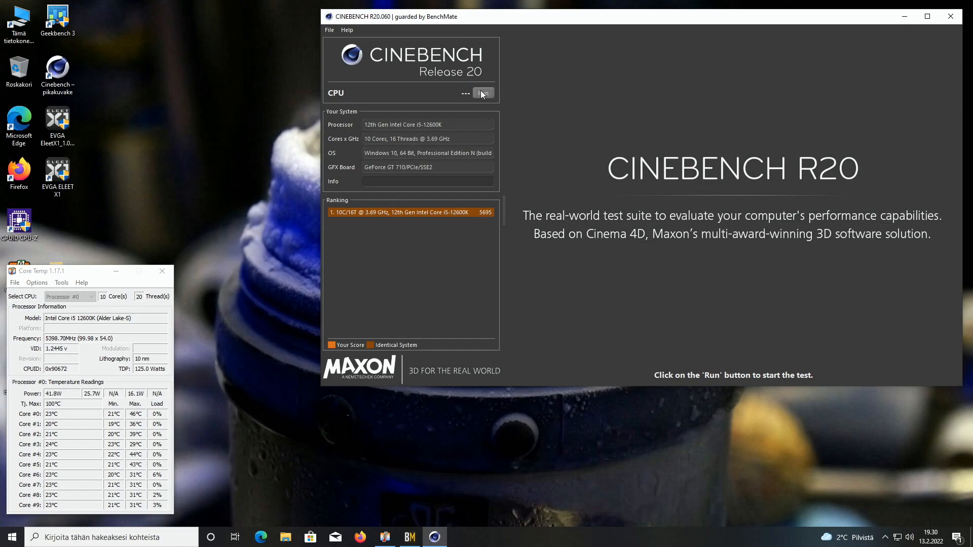
{"action": "left_click", "coordinate": [482, 92]}
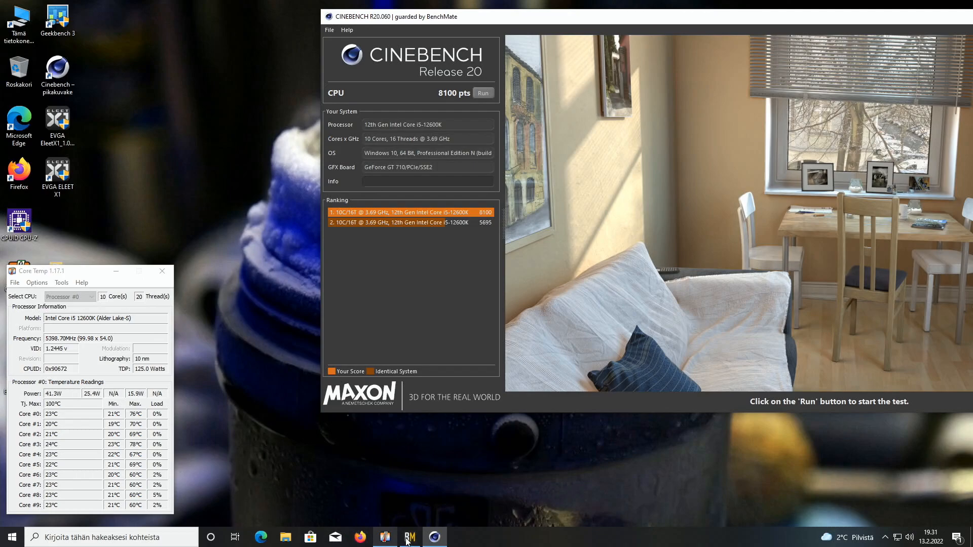
{"action": "left_click", "coordinate": [409, 537]}
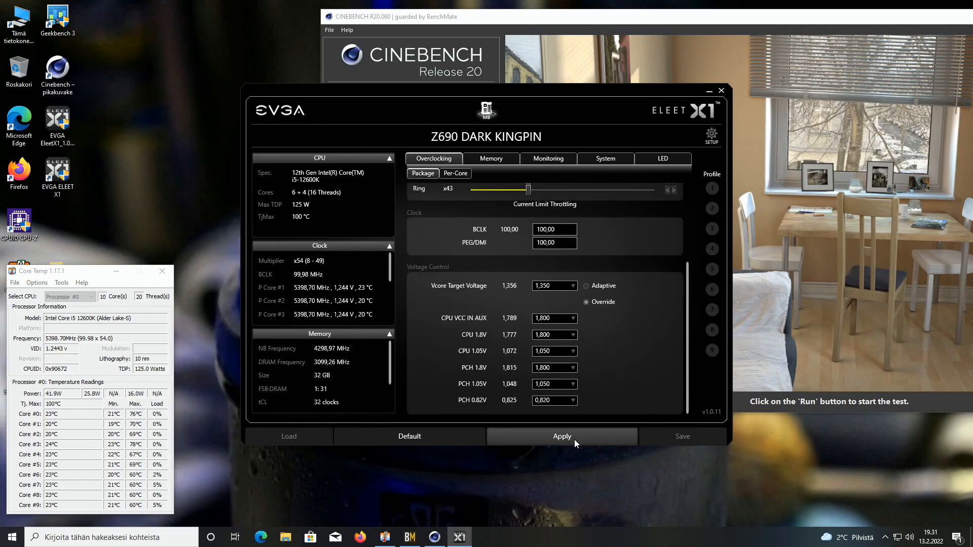
Step: Apply the current overclock, start another CPU render run and dismiss its crash error
{"action": "left_click", "coordinate": [561, 436]}
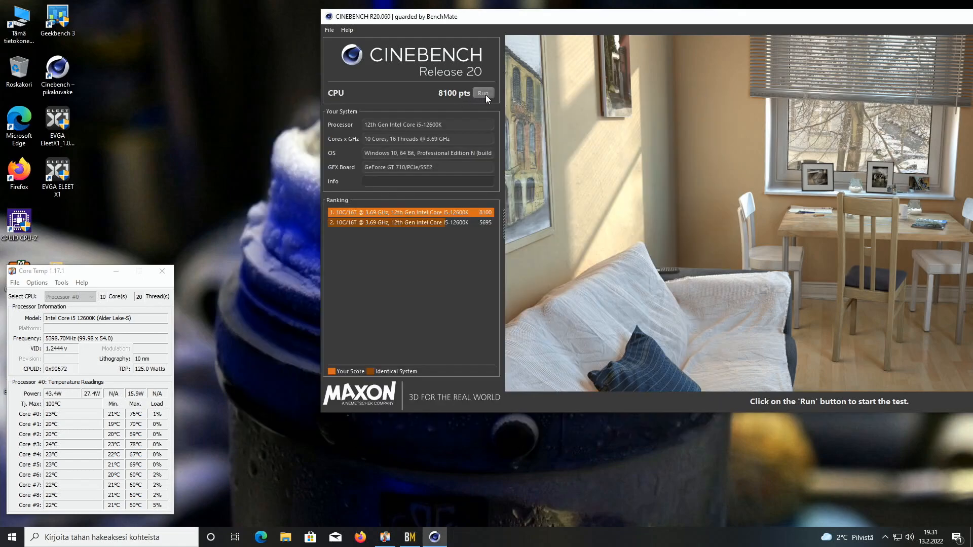
{"action": "left_click", "coordinate": [483, 94]}
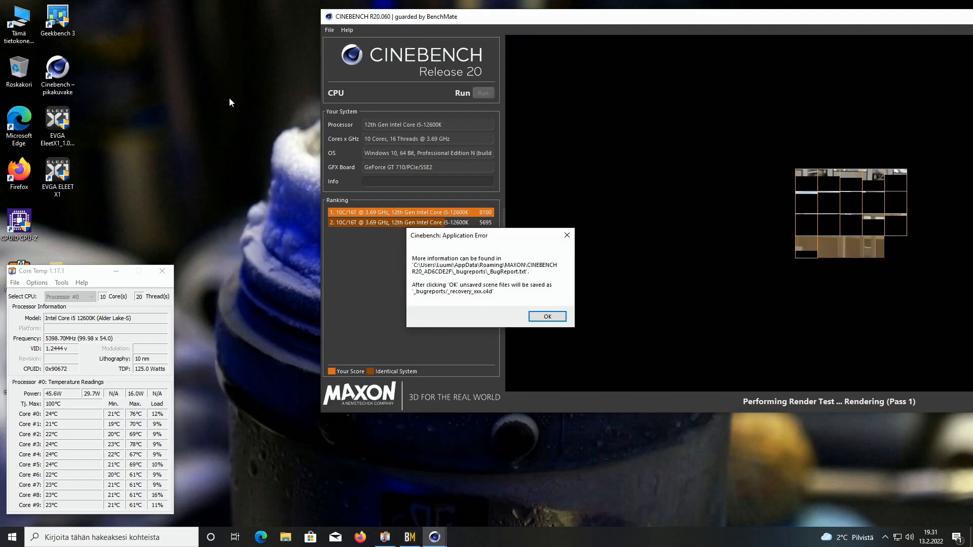
{"action": "left_click", "coordinate": [546, 316]}
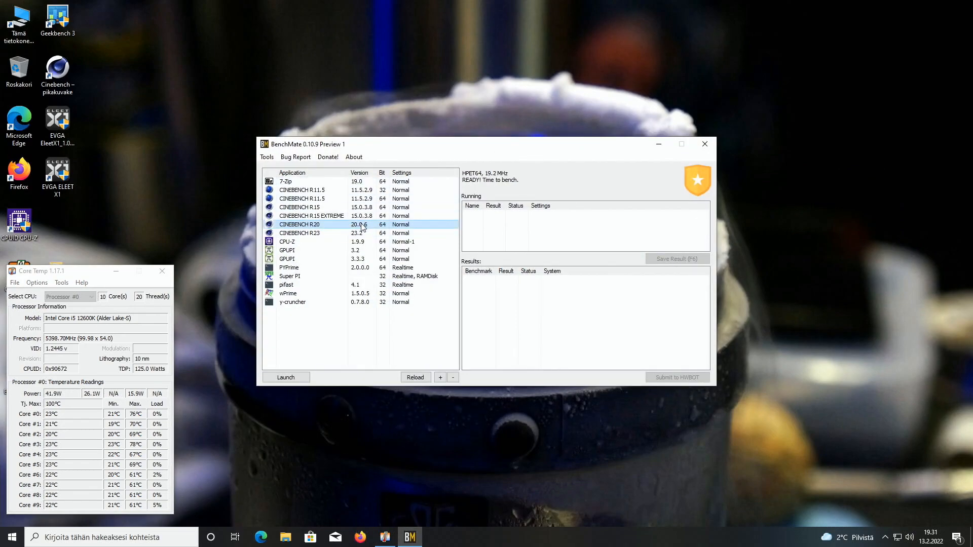
Step: Relaunch Cinebench R20 from BenchMate, start a CPU run and dismiss the mid-render crash error
{"action": "left_click", "coordinate": [285, 377]}
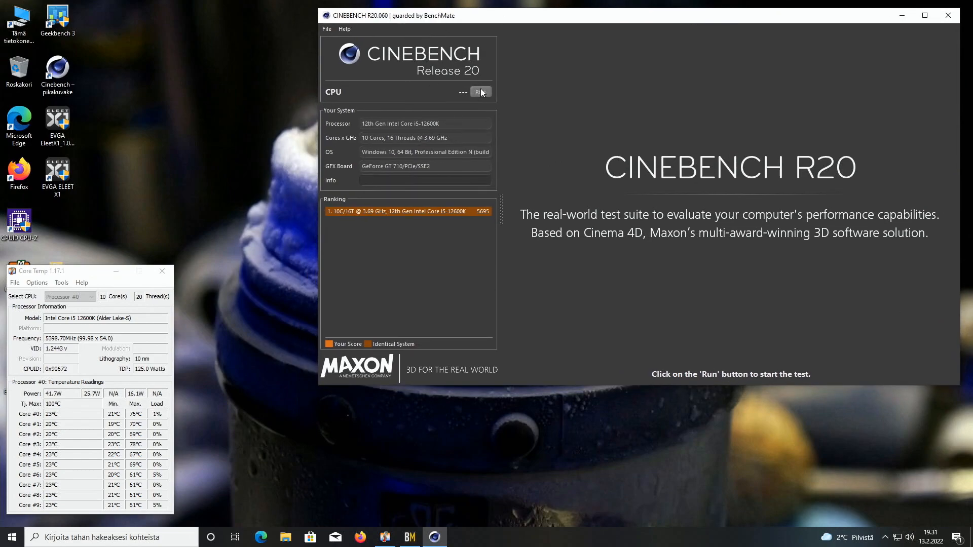
{"action": "left_click", "coordinate": [481, 92]}
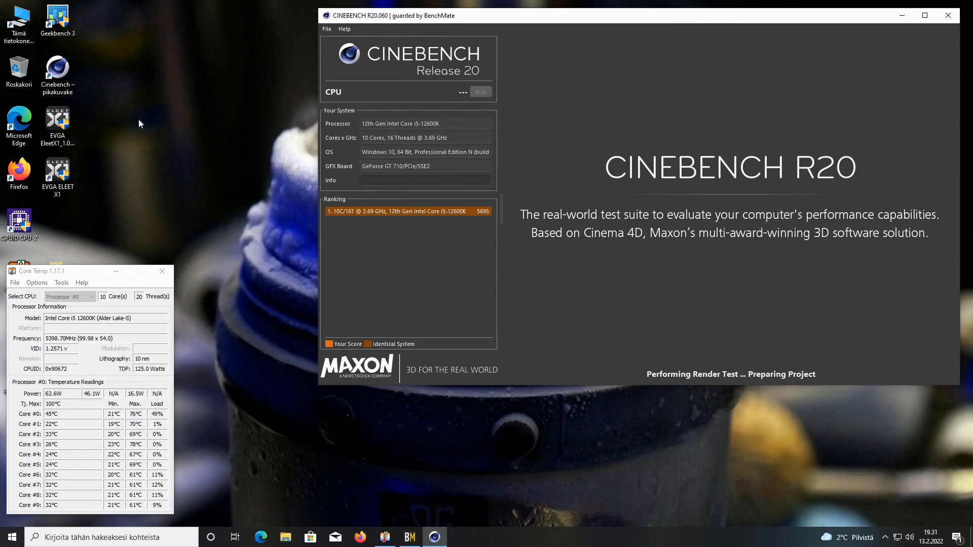
{"action": "left_click", "coordinate": [480, 92]}
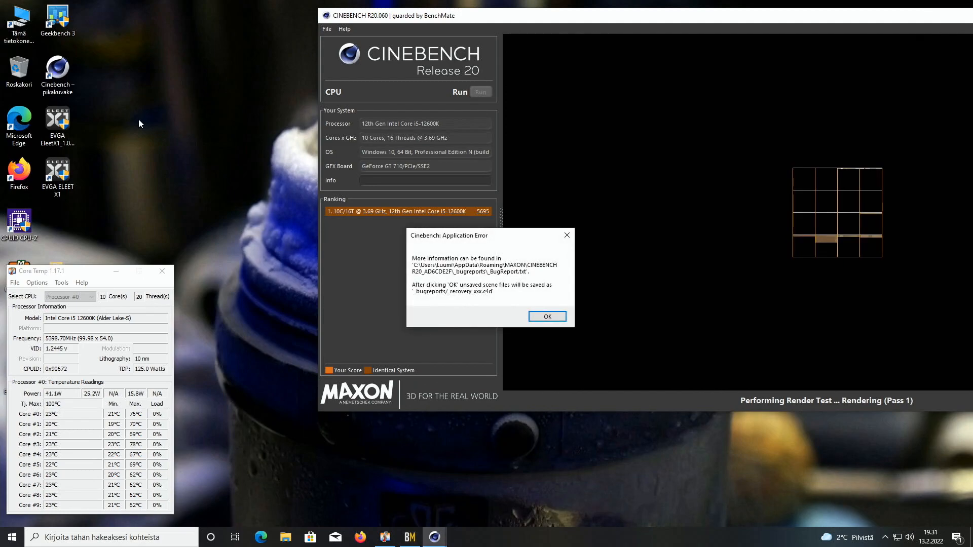
{"action": "left_click", "coordinate": [547, 316]}
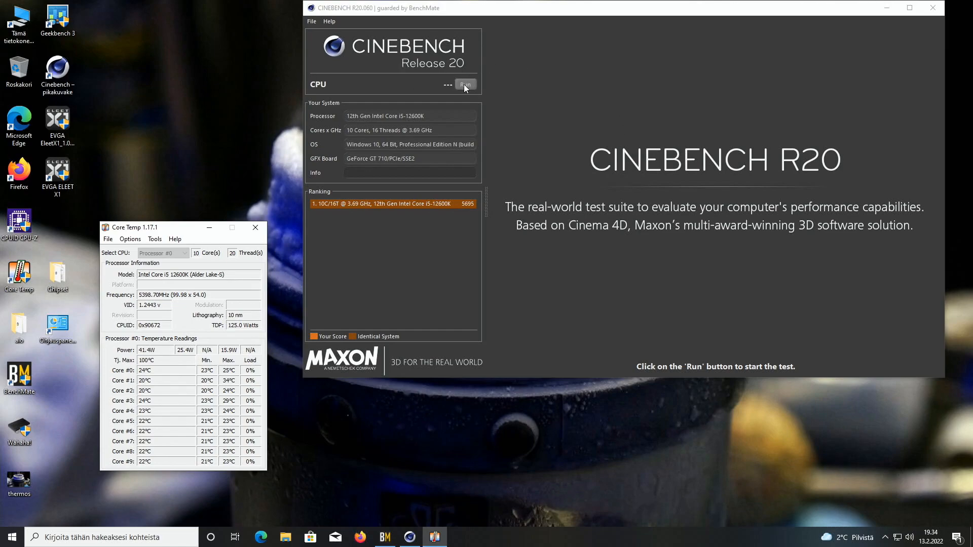
{"action": "left_click", "coordinate": [464, 84]}
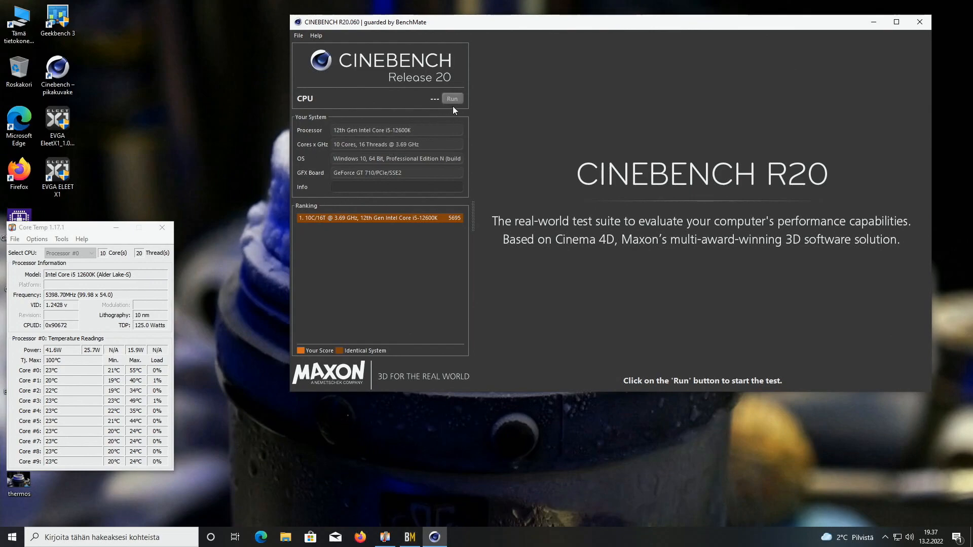
Step: Start the CPU render test, dismiss the Application Error, and start the render again after relaunch
{"action": "left_click", "coordinate": [452, 98]}
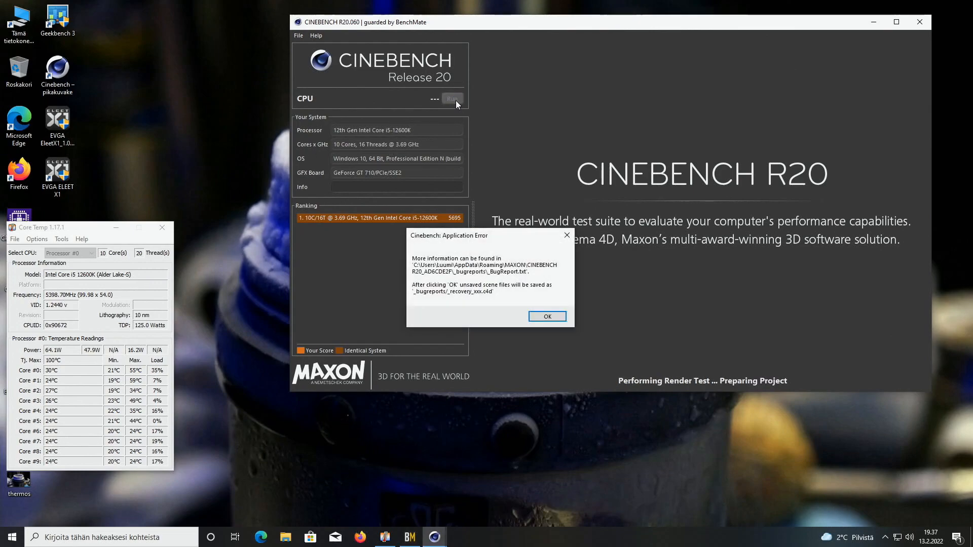
{"action": "left_click", "coordinate": [547, 316]}
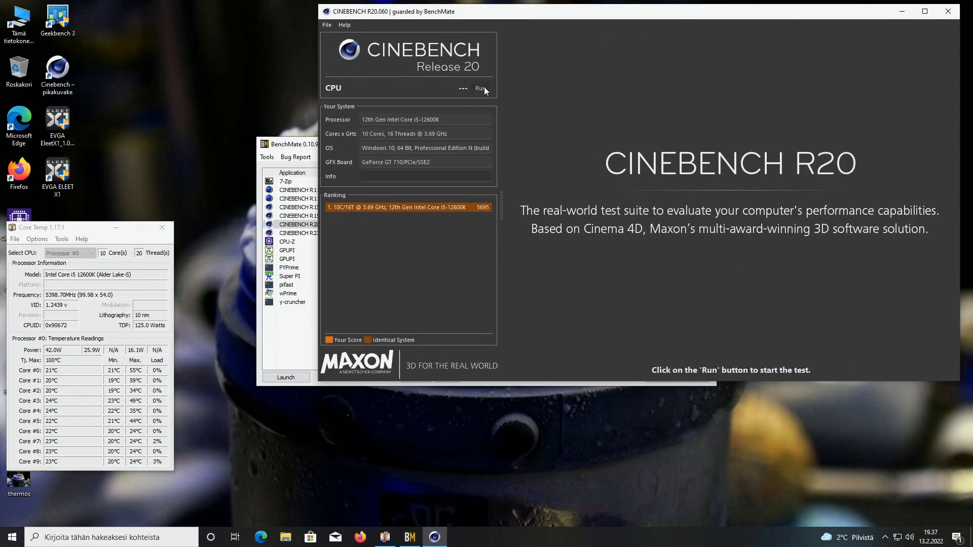
{"action": "left_click", "coordinate": [481, 88]}
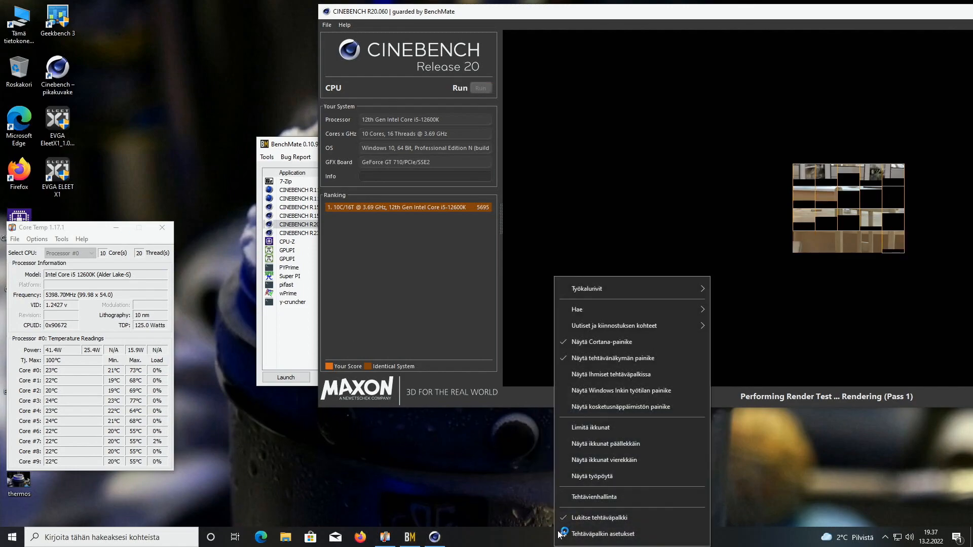
{"action": "left_click", "coordinate": [594, 497]}
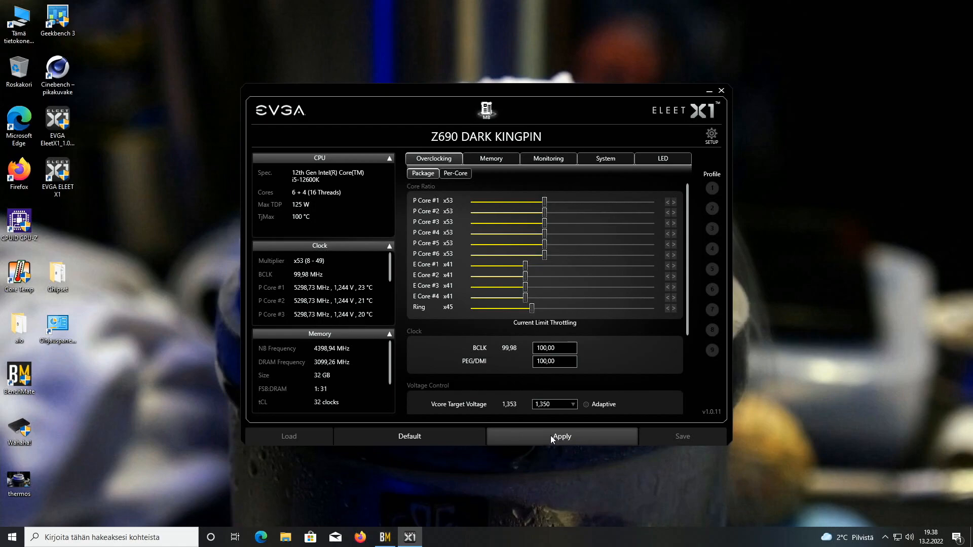
Step: Apply the x53 P-core, x41 E-core and x45 ring ratios, then return to Cinebench R20
{"action": "left_click", "coordinate": [560, 436]}
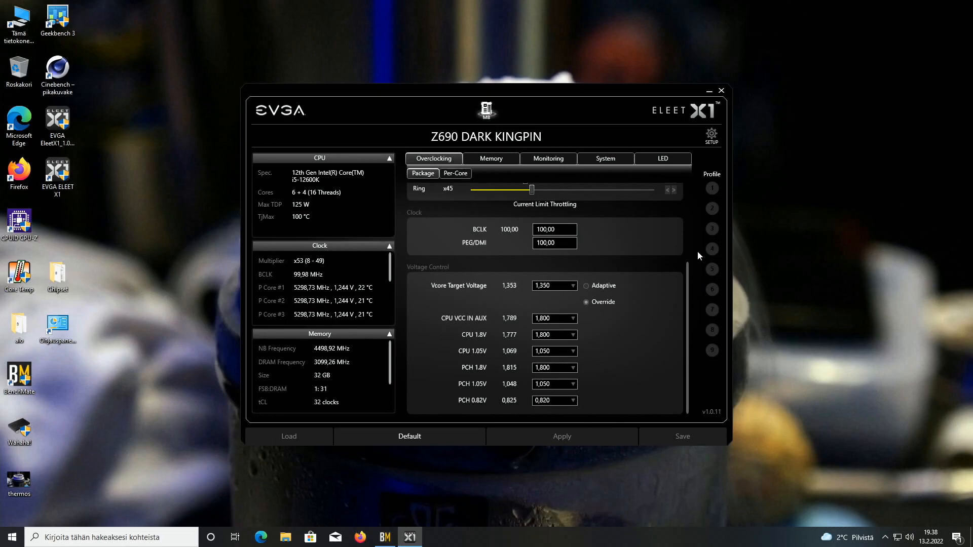
{"action": "left_click", "coordinate": [385, 537]}
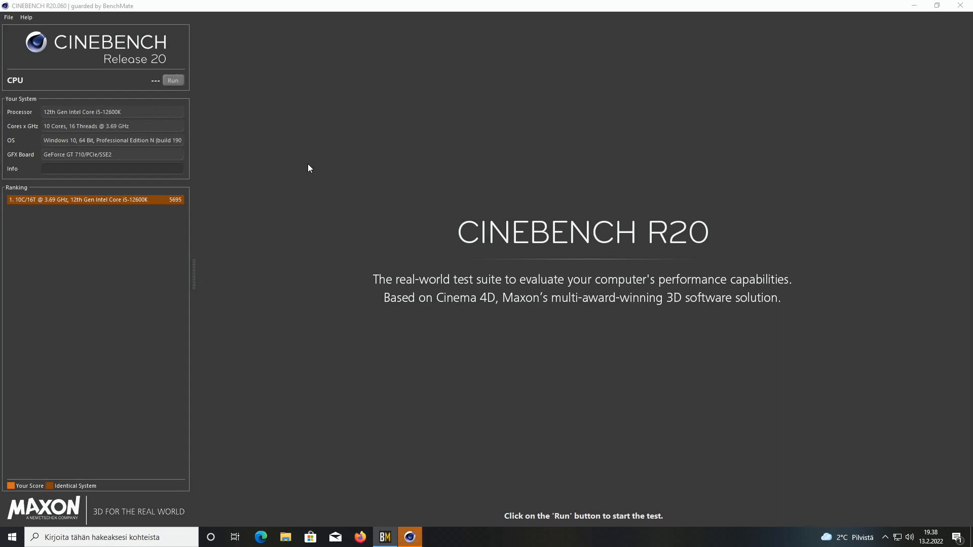
Step: Dismiss the Cinebench Application Error, close BenchMate and select the ELEET X1 desktop shortcut
{"action": "left_click", "coordinate": [173, 80]}
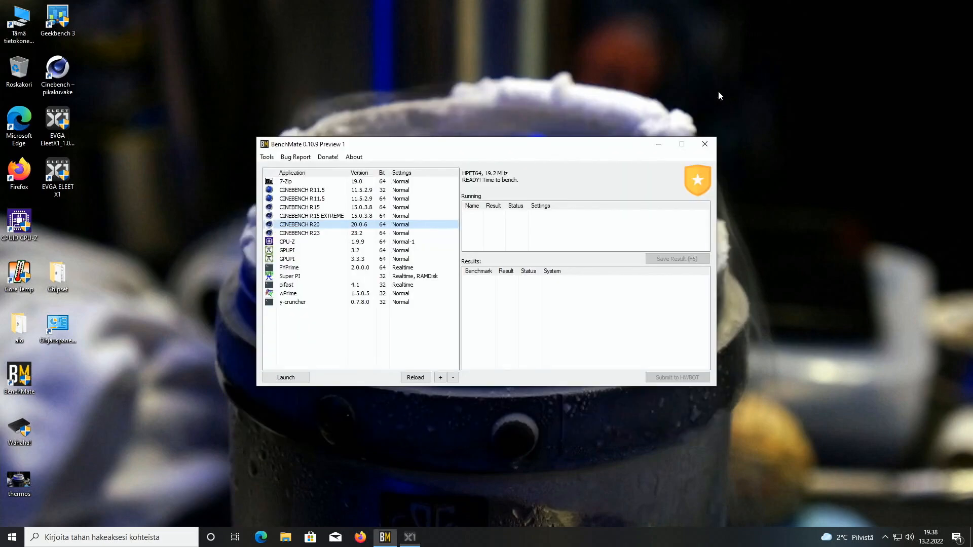
{"action": "left_click", "coordinate": [285, 377]}
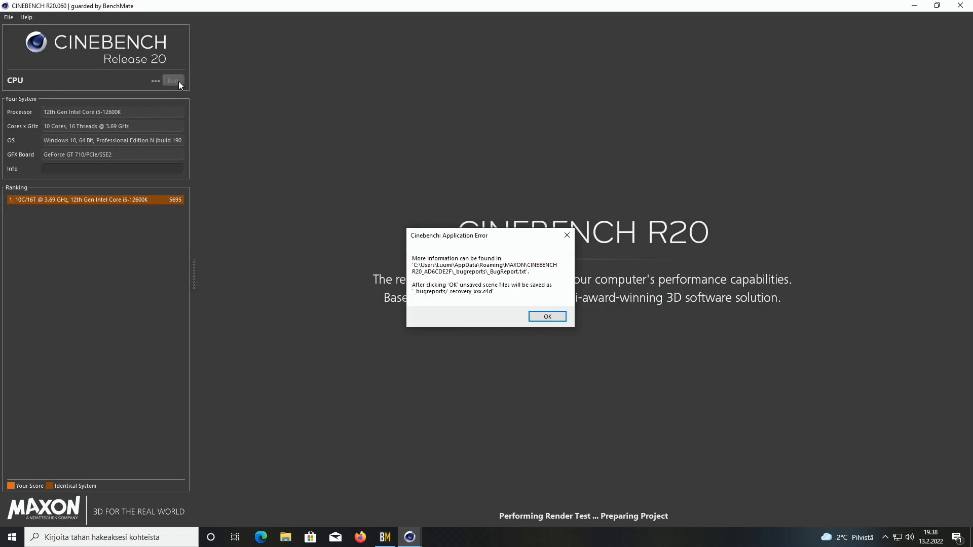
{"action": "left_click", "coordinate": [547, 316]}
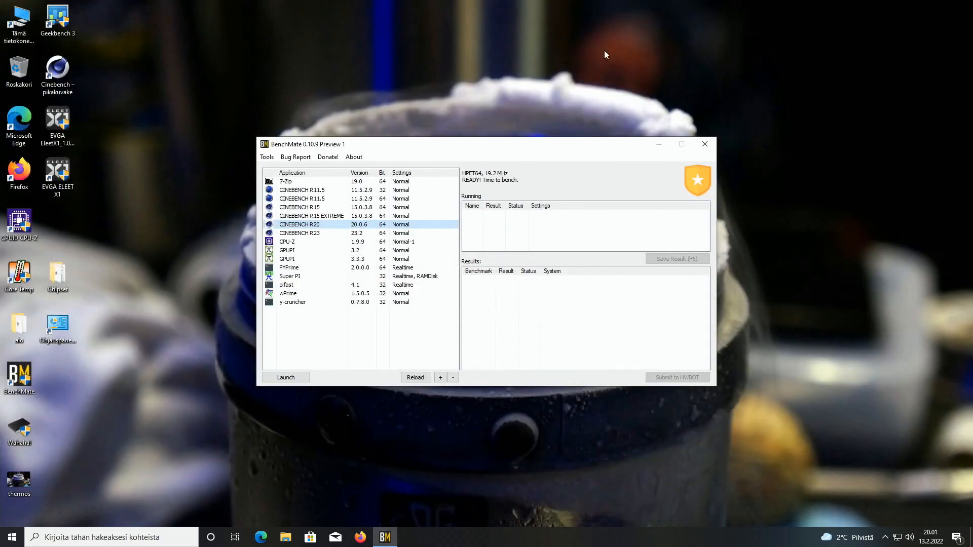
{"action": "left_click", "coordinate": [703, 143]}
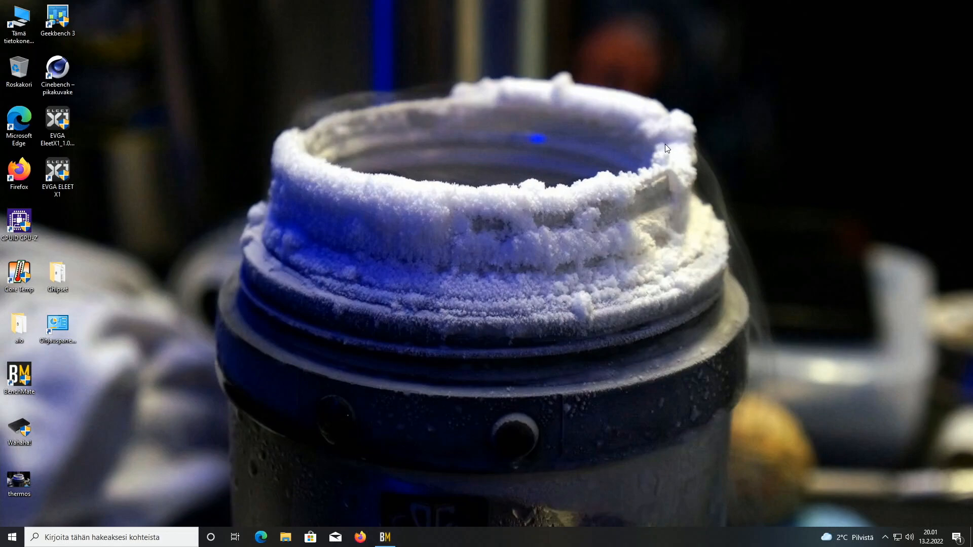
{"action": "mouse_move", "coordinate": [137, 228]}
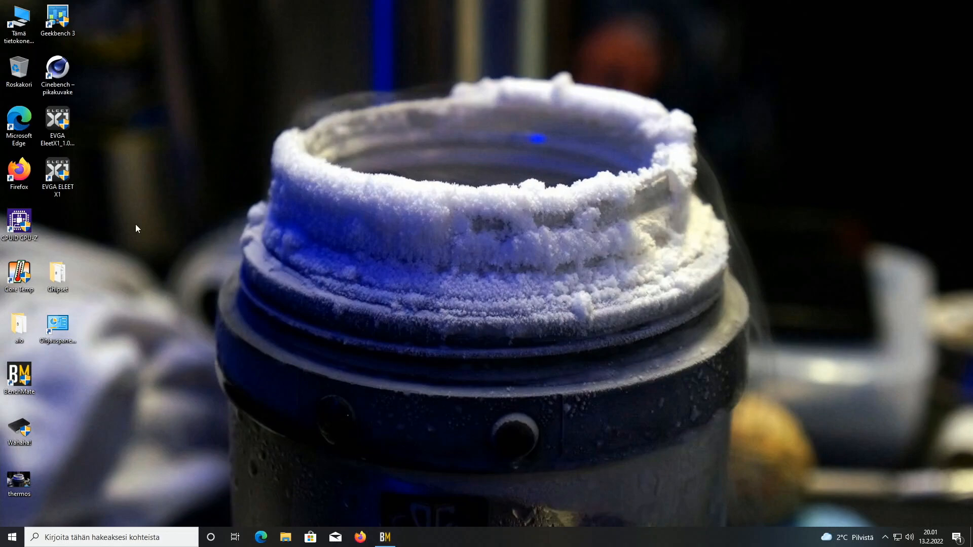
{"action": "mouse_move", "coordinate": [113, 192]}
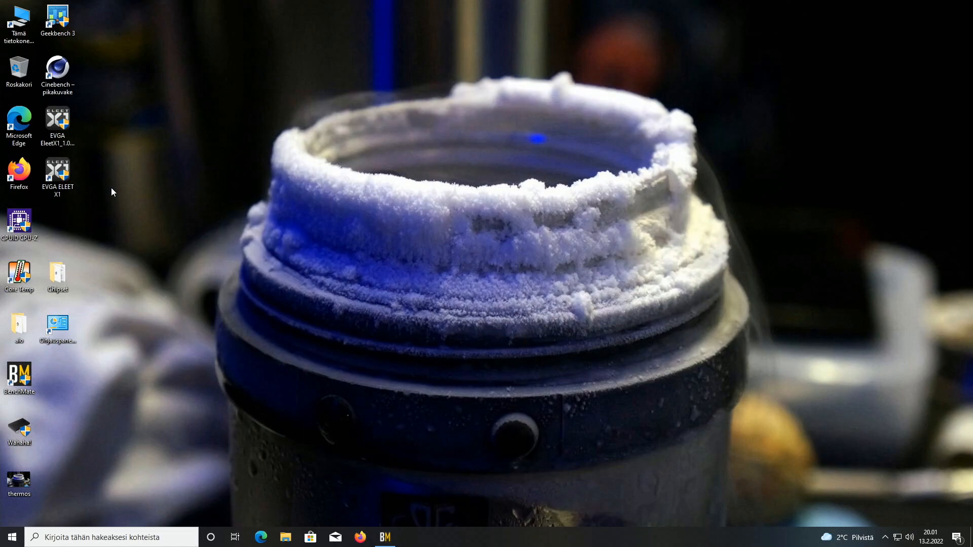
{"action": "left_click", "coordinate": [56, 174]}
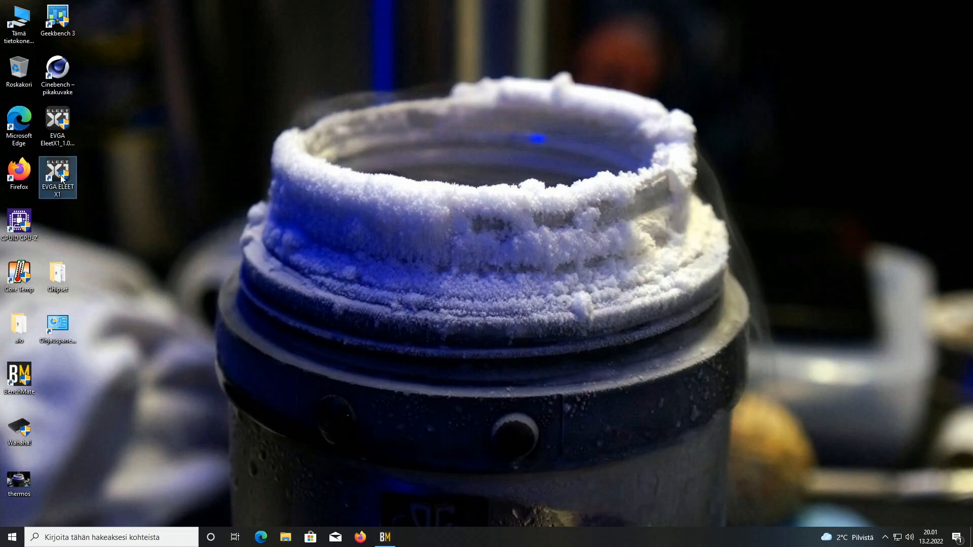
Step: Relaunch ELEET X1 and drag the Ring slider down to x43
{"action": "double_click", "coordinate": [56, 177]}
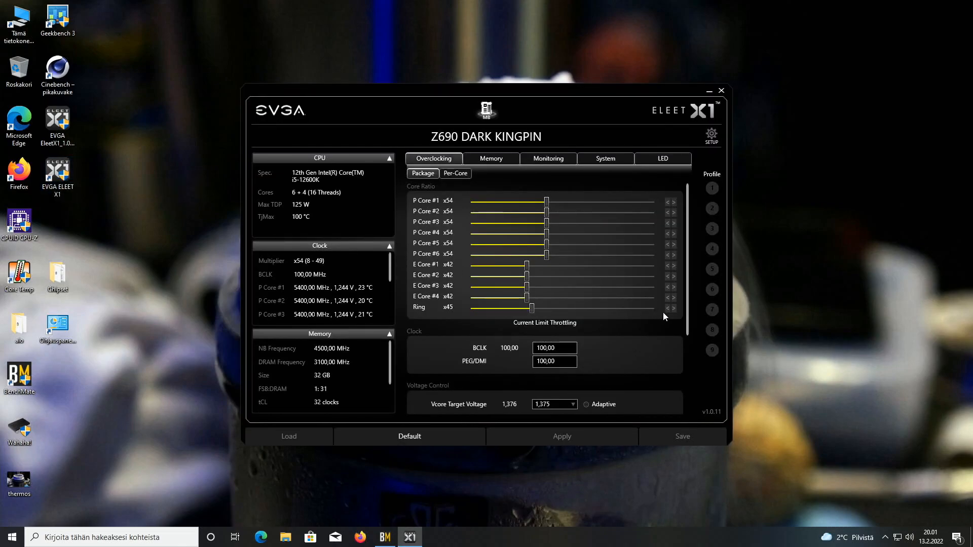
{"action": "left_click", "coordinate": [666, 308]}
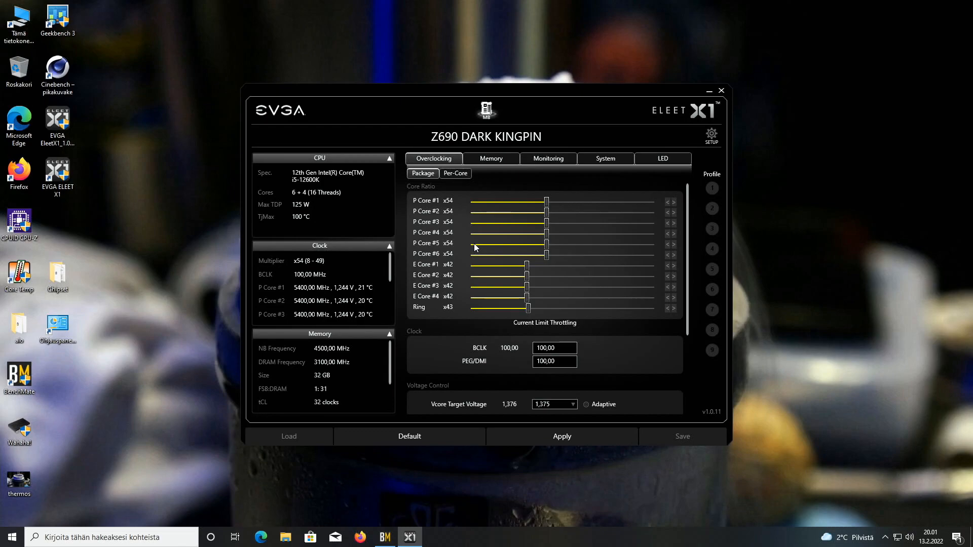
{"action": "mouse_move", "coordinate": [711, 308]}
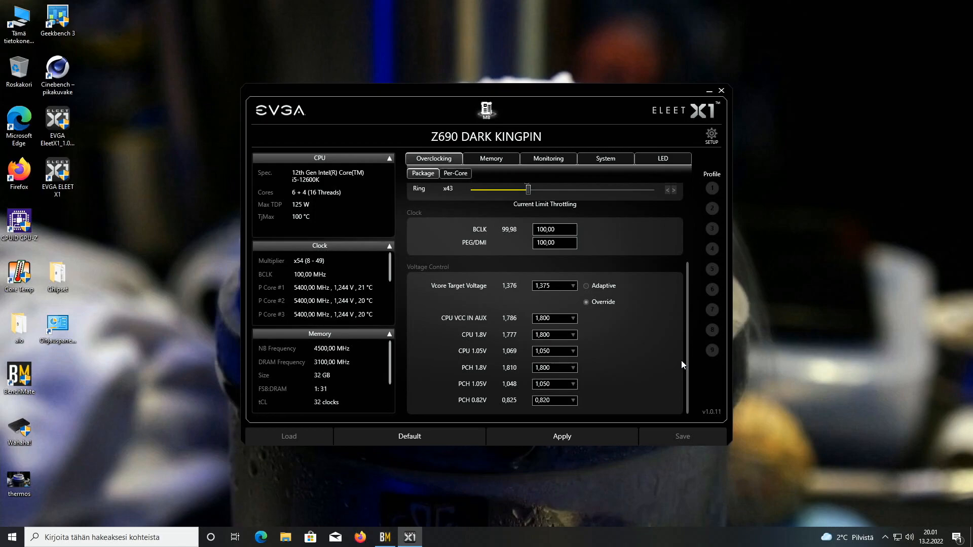
{"action": "left_click", "coordinate": [455, 173]}
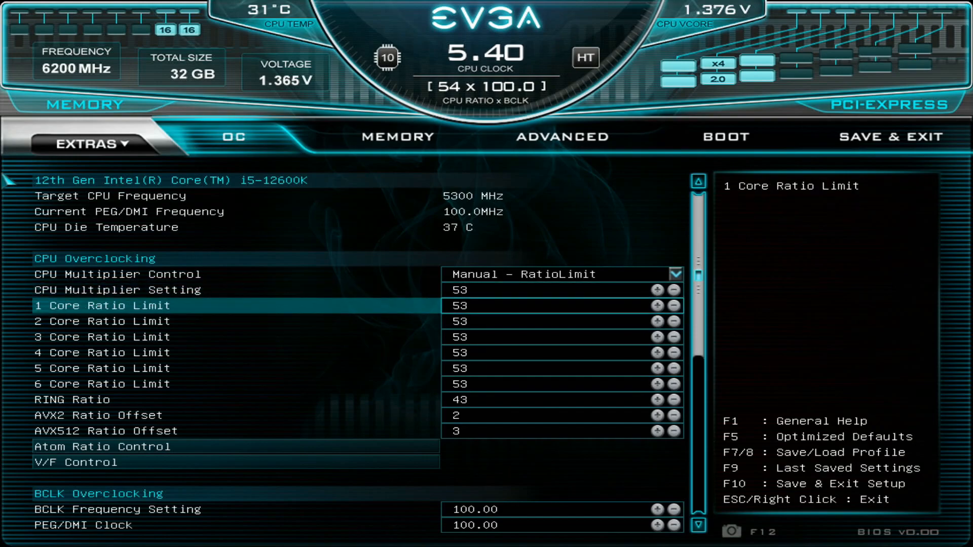
Step: Check the 53x core ratio limits and set VCore Override Target Voltage to 1.350 V in the BIOS
{"action": "left_click", "coordinate": [112, 430]}
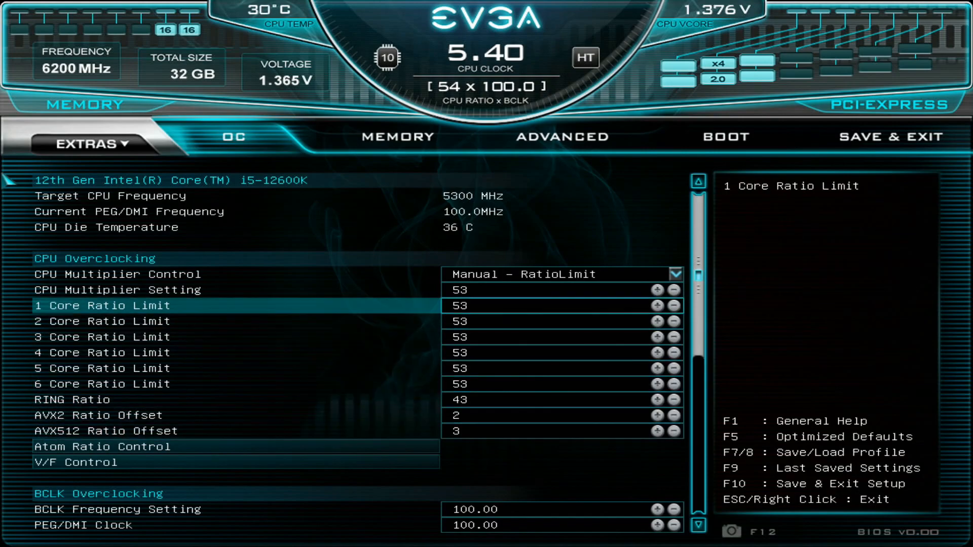
{"action": "scroll", "scroll_direction": "down", "scroll_amount": 3}
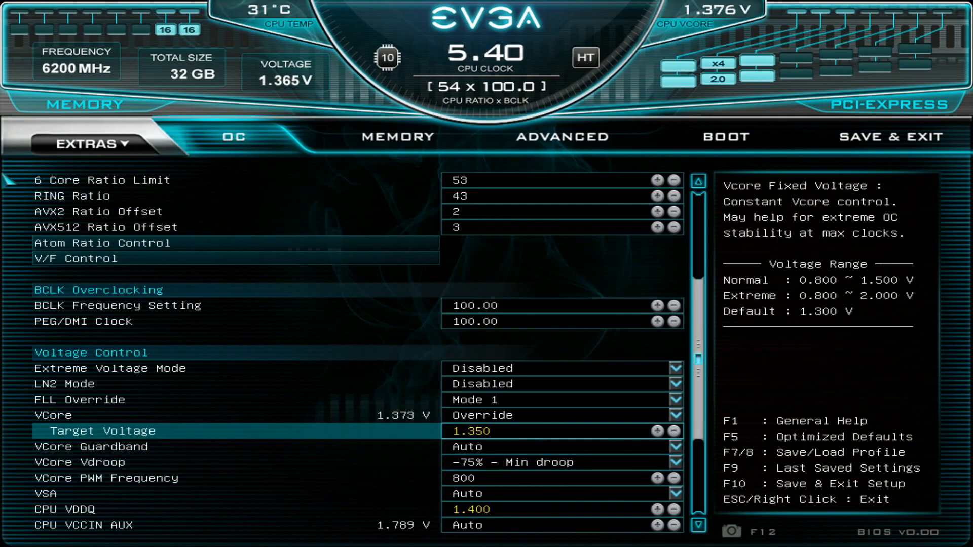
{"action": "type", "text": "1"}
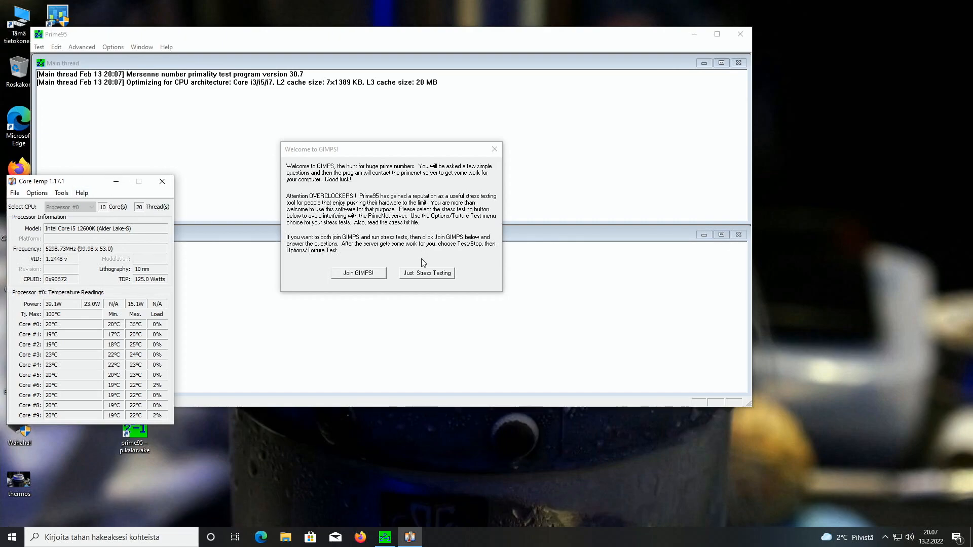
Step: Start a Small FFTs torture test with Disable AVX2 and Disable AVX ticked on all 10 cores
{"action": "left_click", "coordinate": [427, 273]}
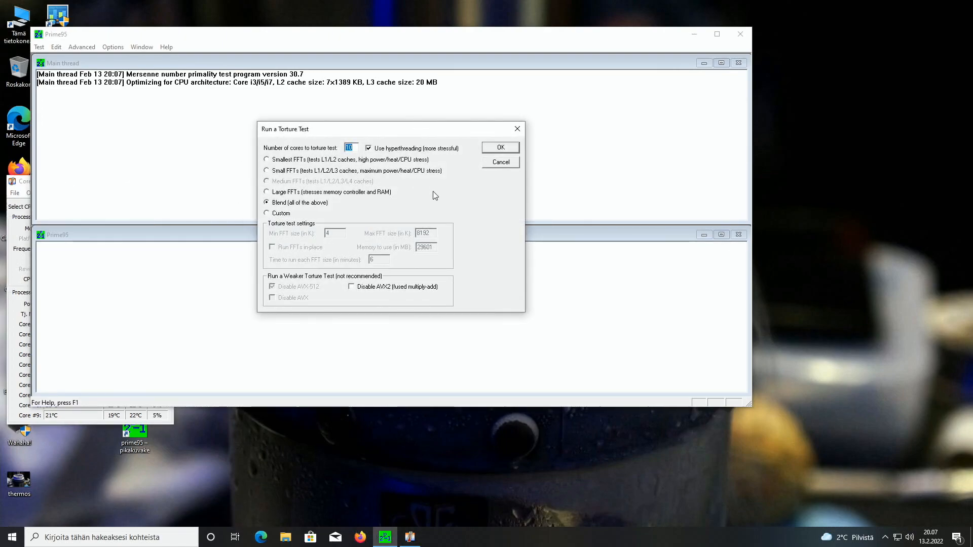
{"action": "left_click", "coordinate": [266, 170]}
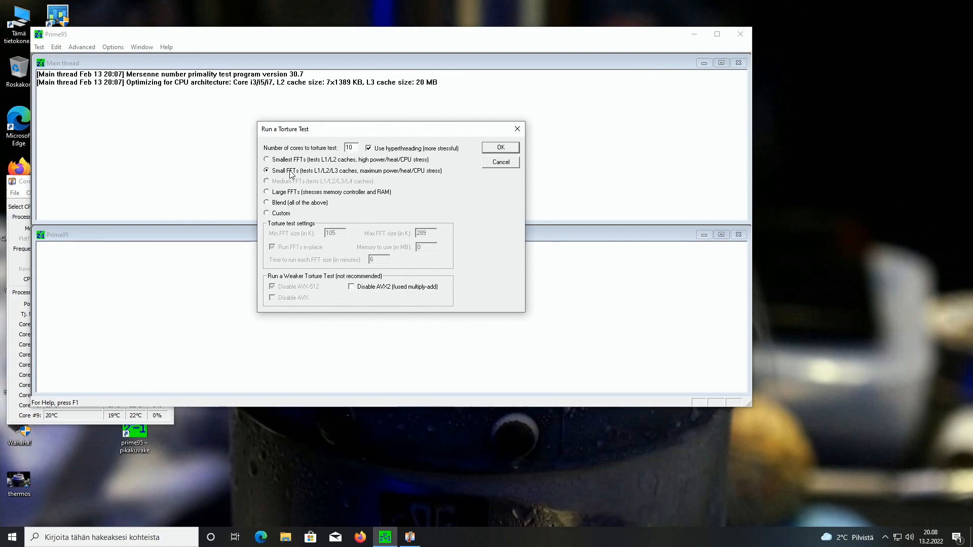
{"action": "left_click", "coordinate": [352, 286]}
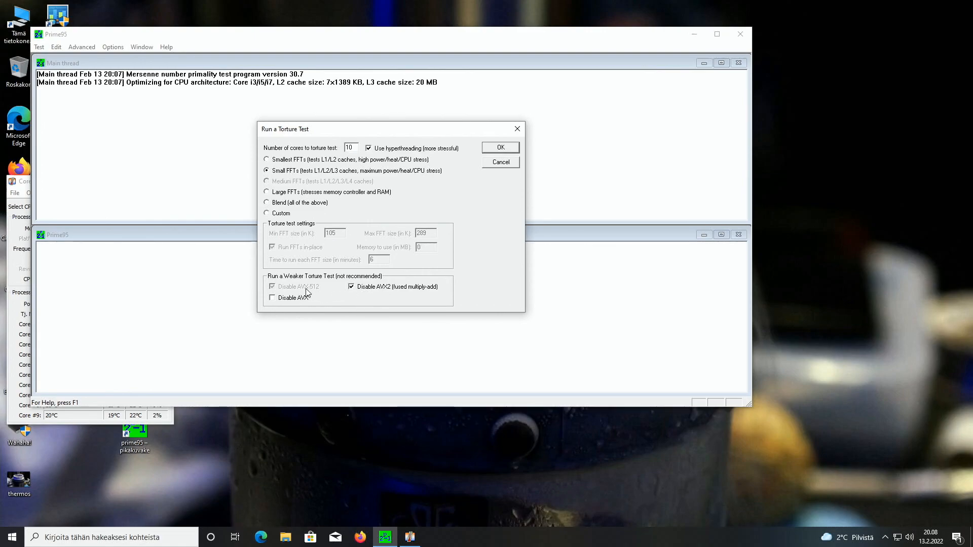
{"action": "left_click", "coordinate": [273, 298]}
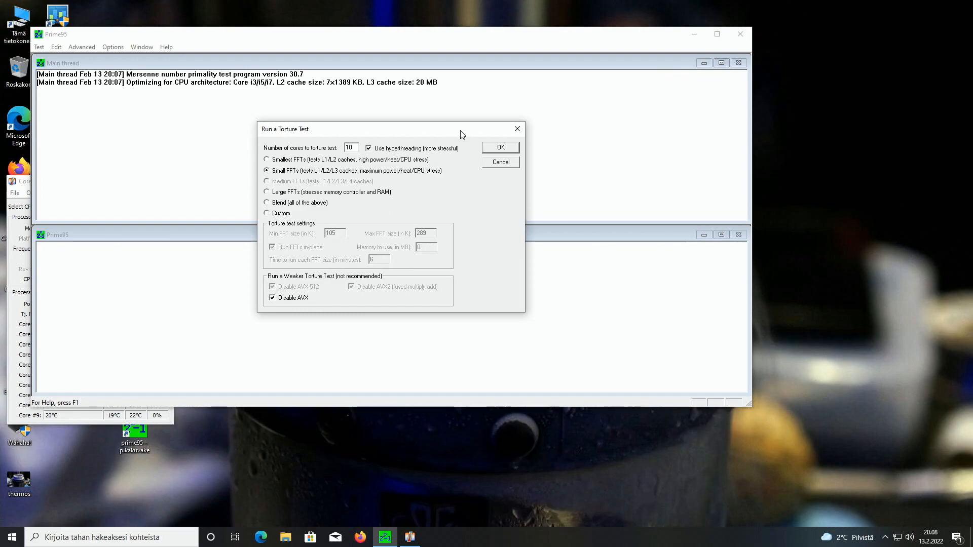
{"action": "left_click", "coordinate": [500, 147]}
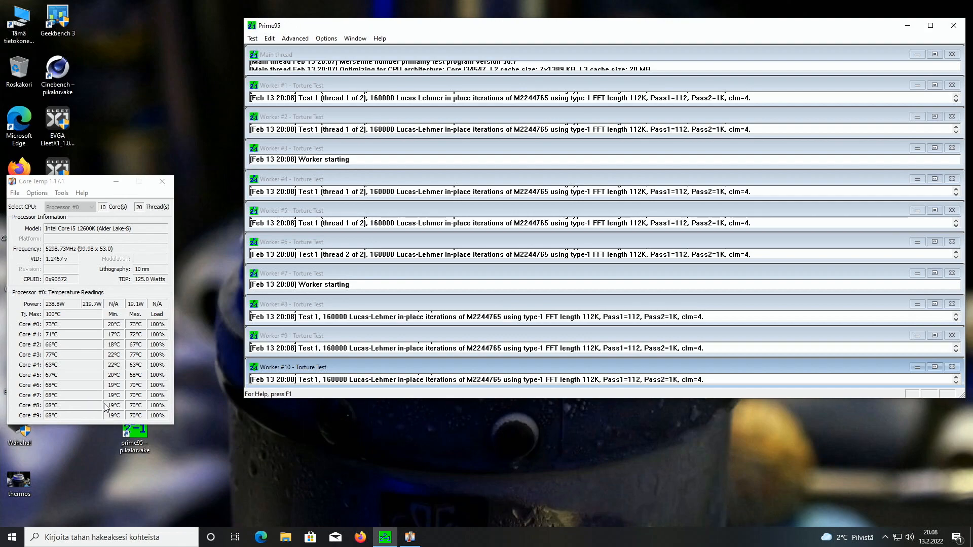
{"action": "mouse_move", "coordinate": [778, 385]}
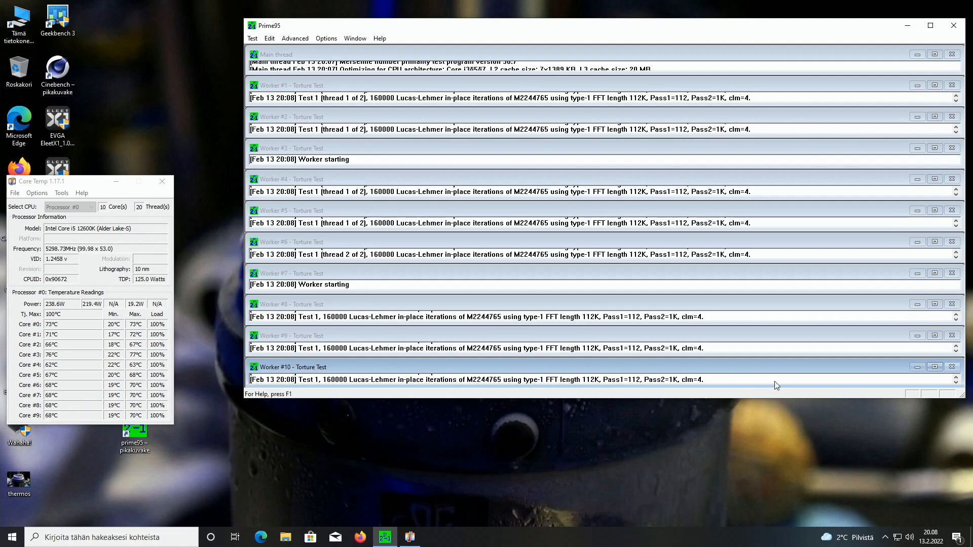
Step: Stop the Prime95 workers from the tray menu and reopen the Torture Test options
{"action": "right_click", "coordinate": [874, 537]}
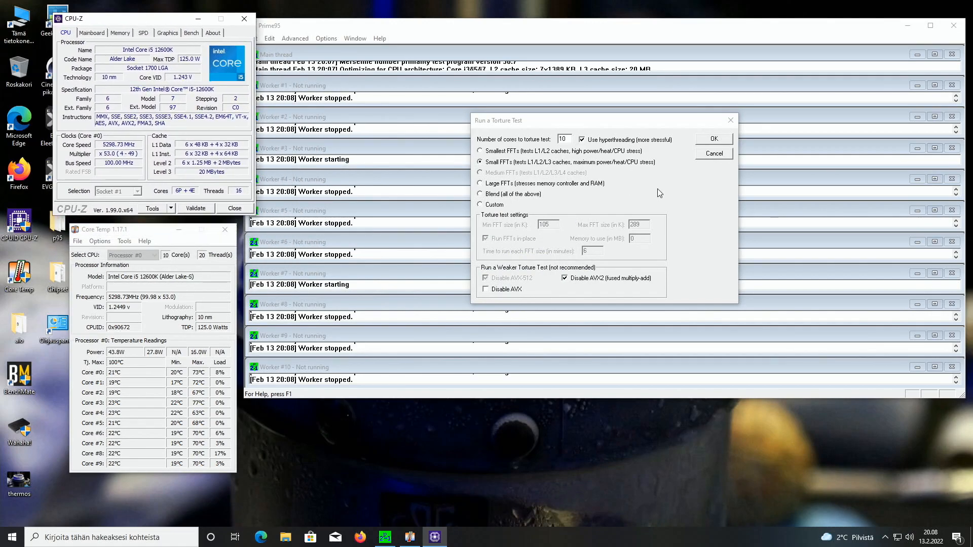
{"action": "left_click", "coordinate": [713, 139]}
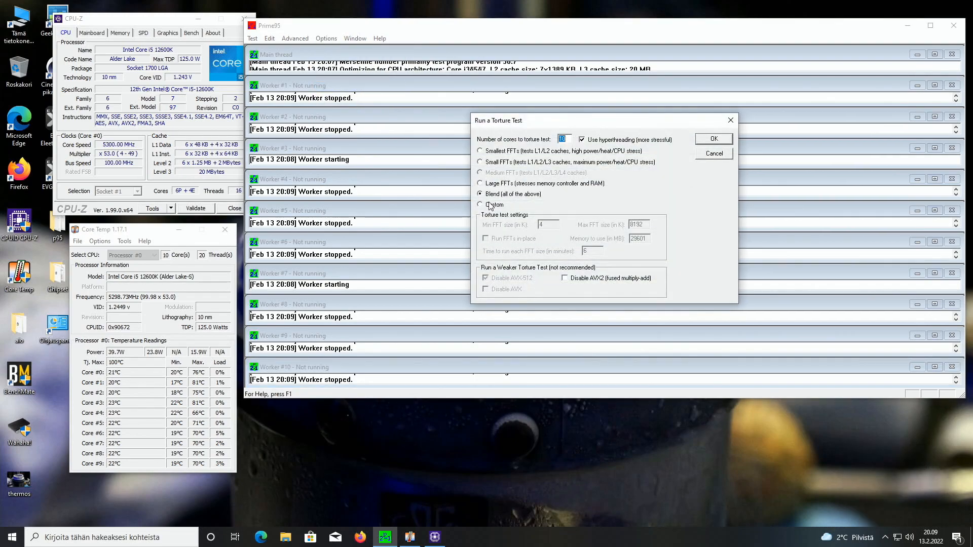
Step: Start a Small FFTs torture test with AVX2 left enabled on all workers
{"action": "left_click", "coordinate": [479, 162]}
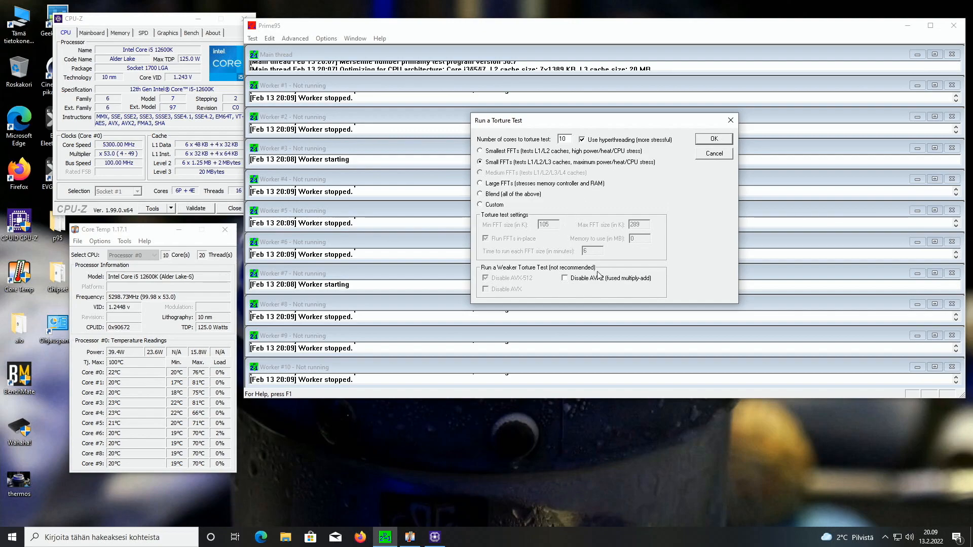
{"action": "left_click", "coordinate": [712, 139]}
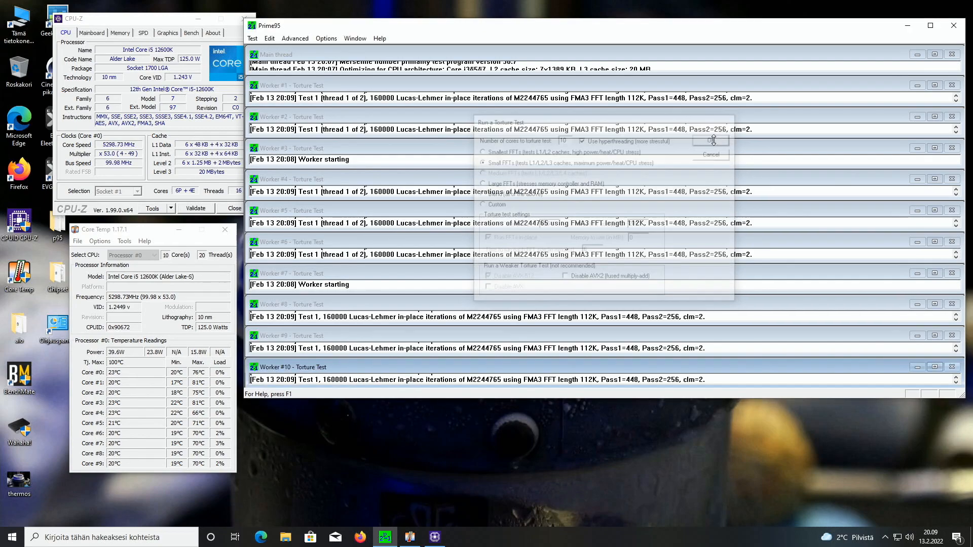
{"action": "left_click", "coordinate": [711, 140]}
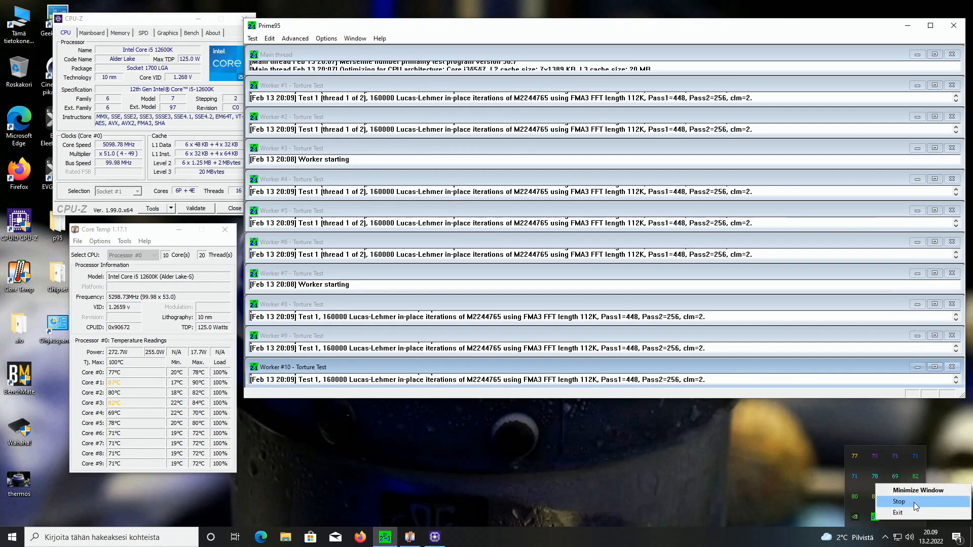
Step: Stop the AVX2 torture test so all Prime95 workers go idle
{"action": "left_click", "coordinate": [899, 501]}
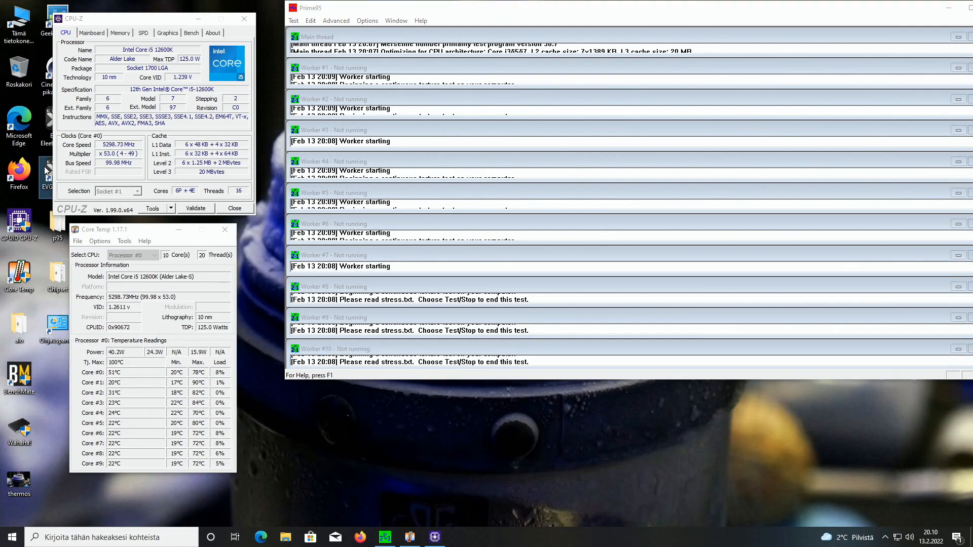
Step: Set the core target voltage to 1.365 V and apply it with the x54 multiplier in ELEET X1
{"action": "left_click", "coordinate": [459, 538]}
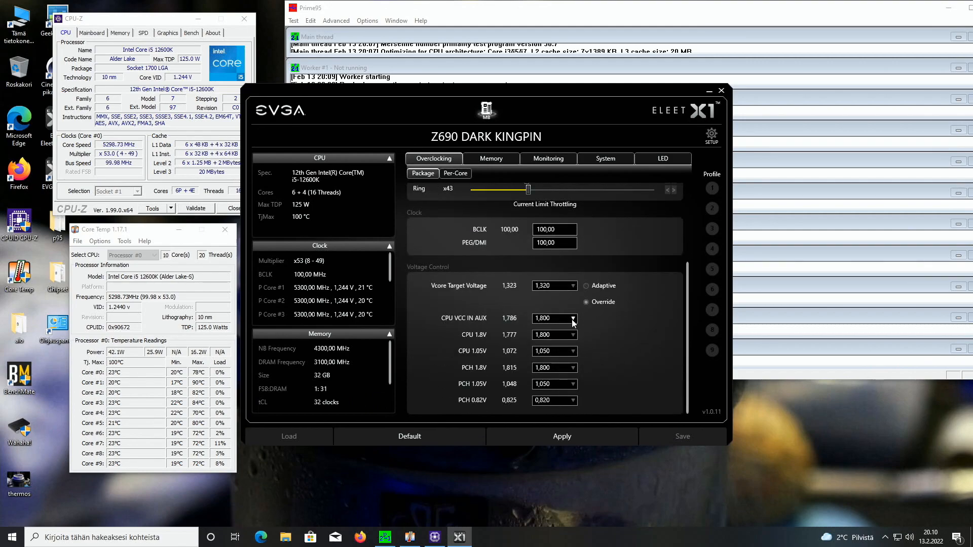
{"action": "left_click", "coordinate": [572, 286]}
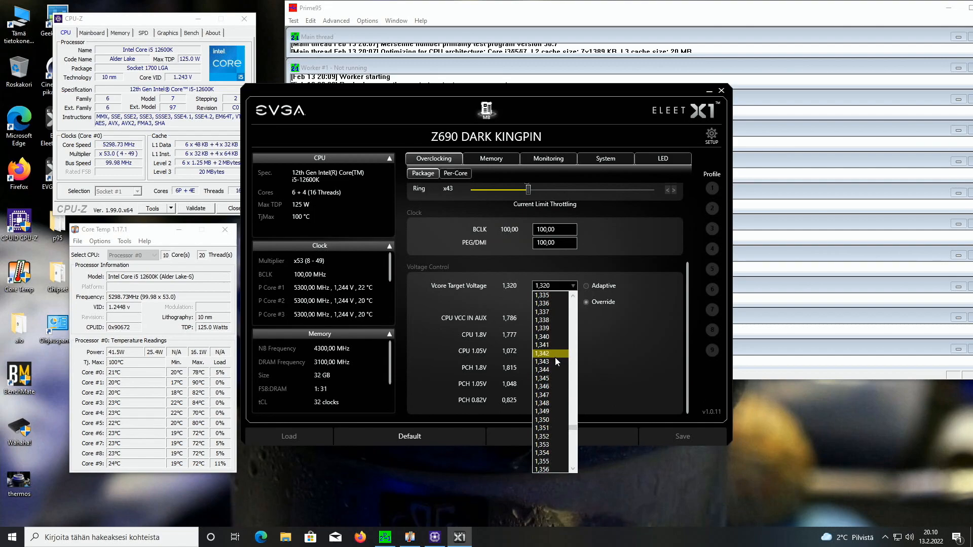
{"action": "scroll", "scroll_direction": "down", "scroll_amount": 3}
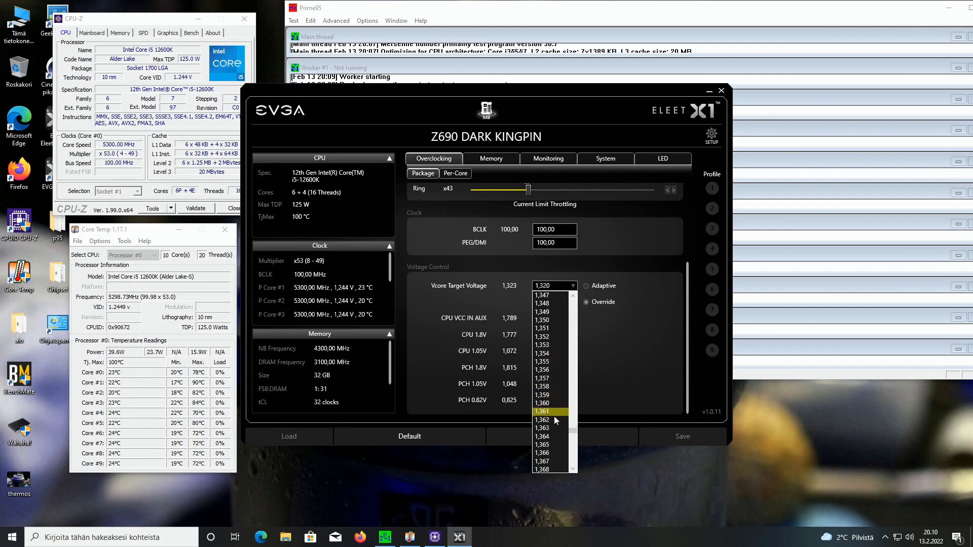
{"action": "left_click", "coordinate": [542, 445]}
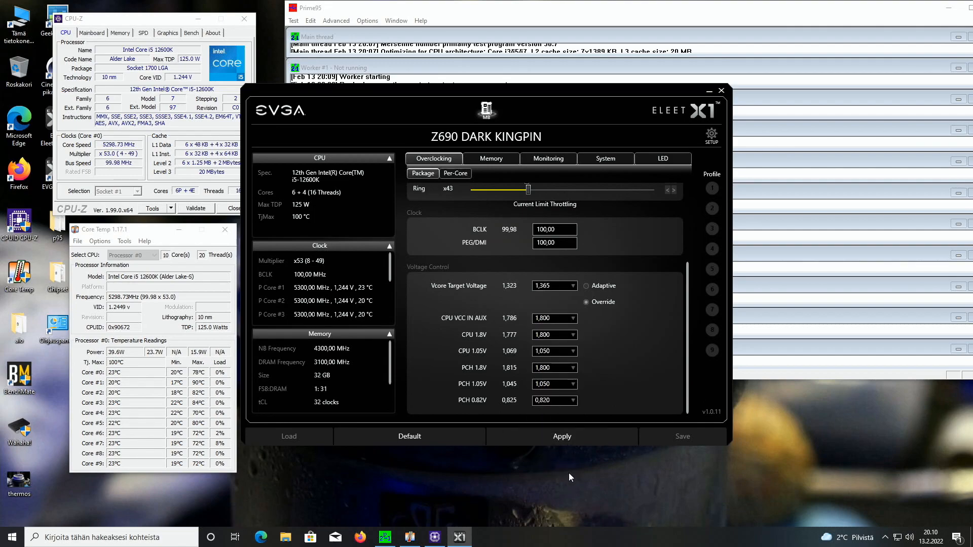
{"action": "left_click", "coordinate": [562, 436]}
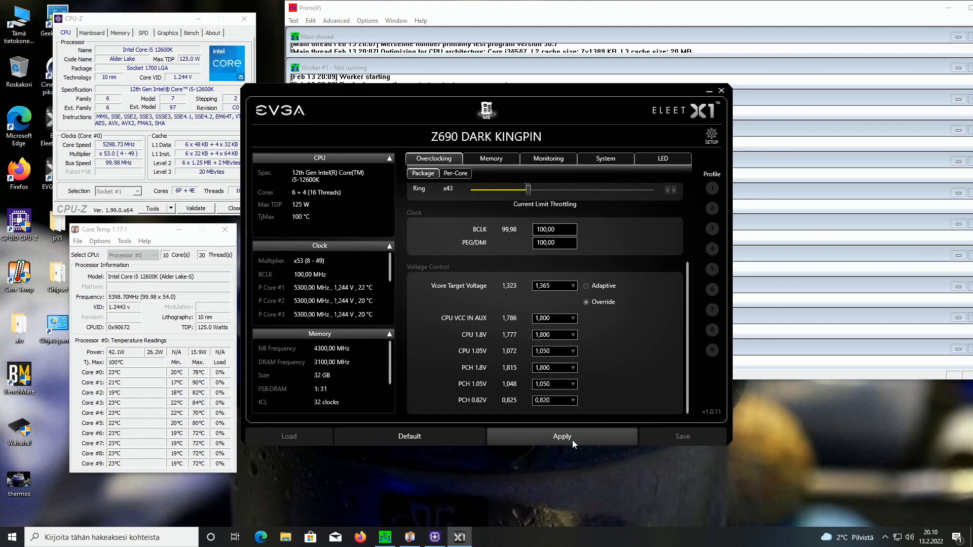
{"action": "left_click", "coordinate": [562, 436]}
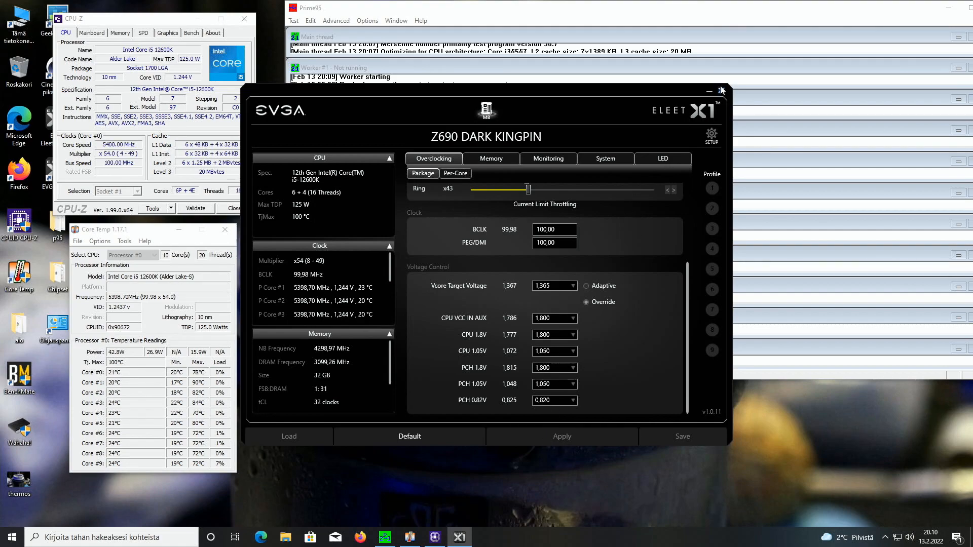
Step: Start a Small FFTs torture test on 10 cores with AVX disabled, then reposition Core Temp under CPU-Z
{"action": "left_click", "coordinate": [367, 20]}
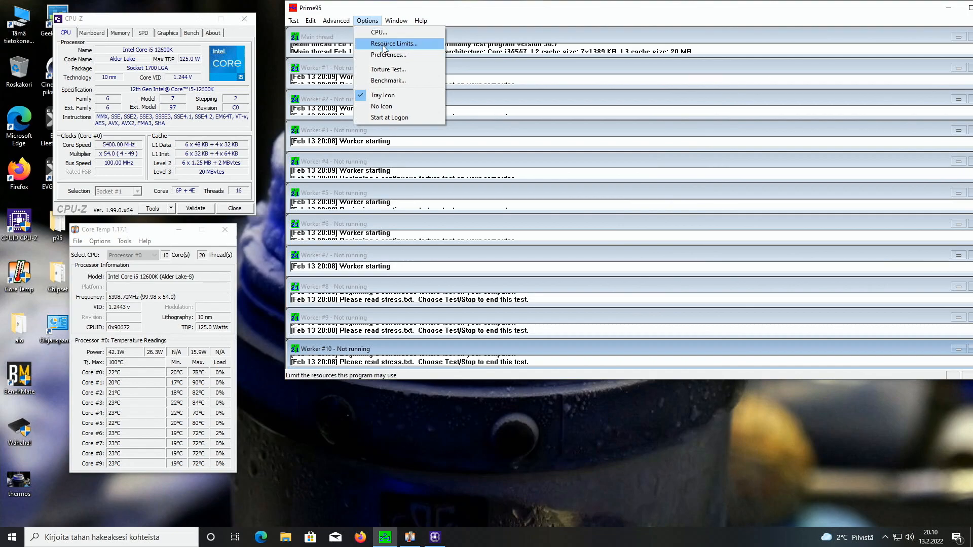
{"action": "mouse_move", "coordinate": [388, 69]}
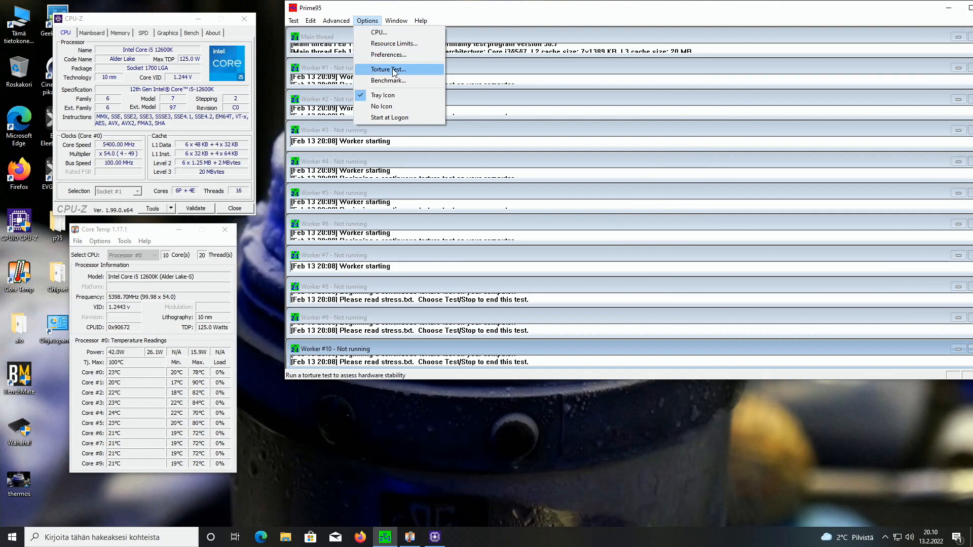
{"action": "left_click", "coordinate": [386, 69]}
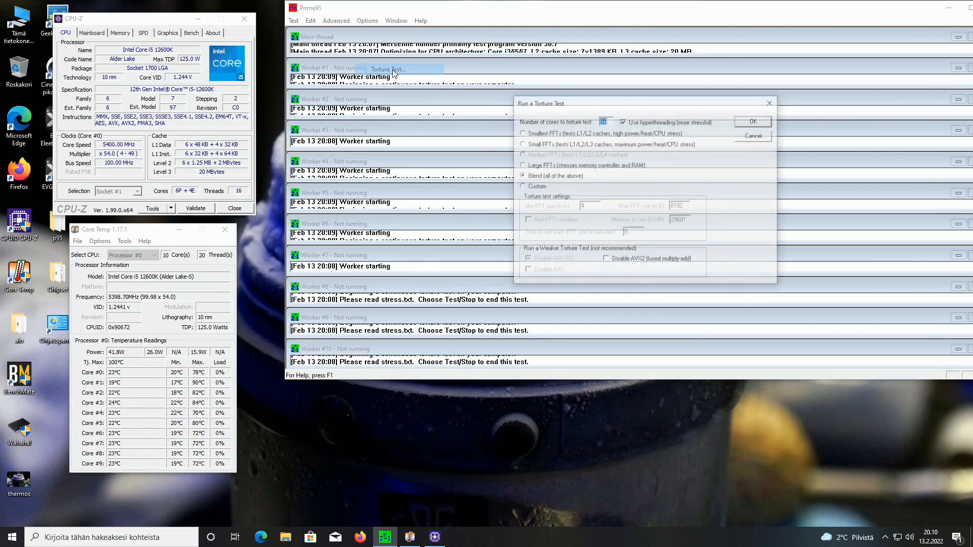
{"action": "left_click", "coordinate": [523, 143]}
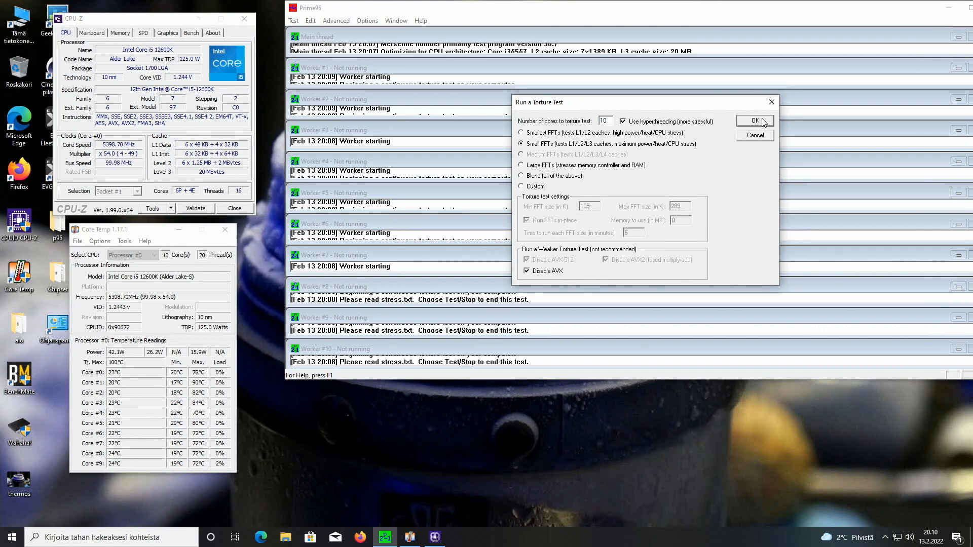
{"action": "left_click", "coordinate": [754, 121]}
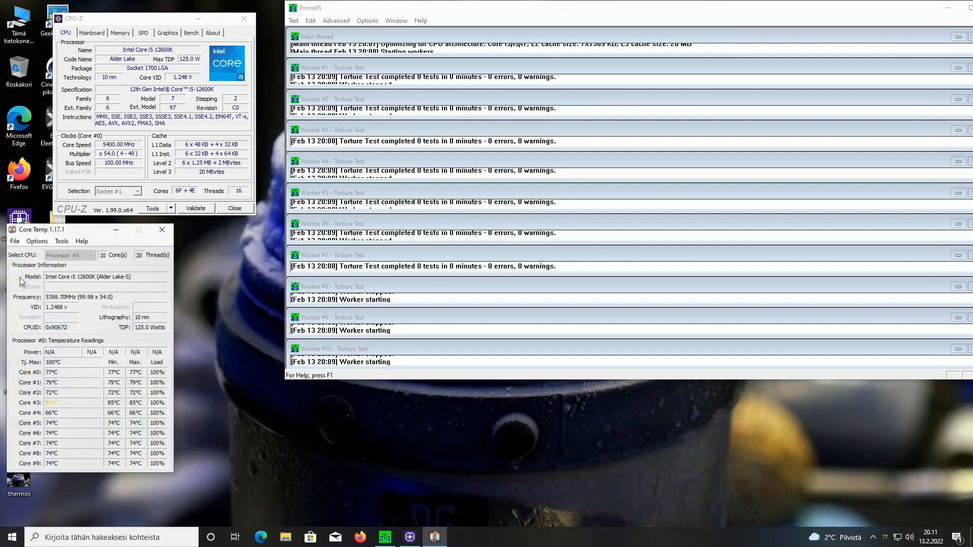
{"action": "left_click_drag", "start_coordinate": [50, 230], "coordinate": [84, 230]}
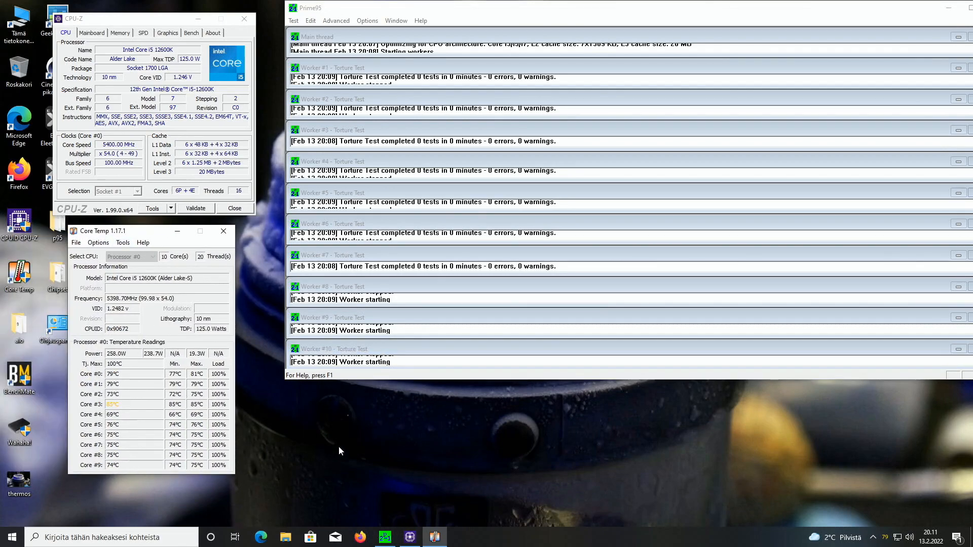
{"action": "mouse_move", "coordinate": [462, 433]}
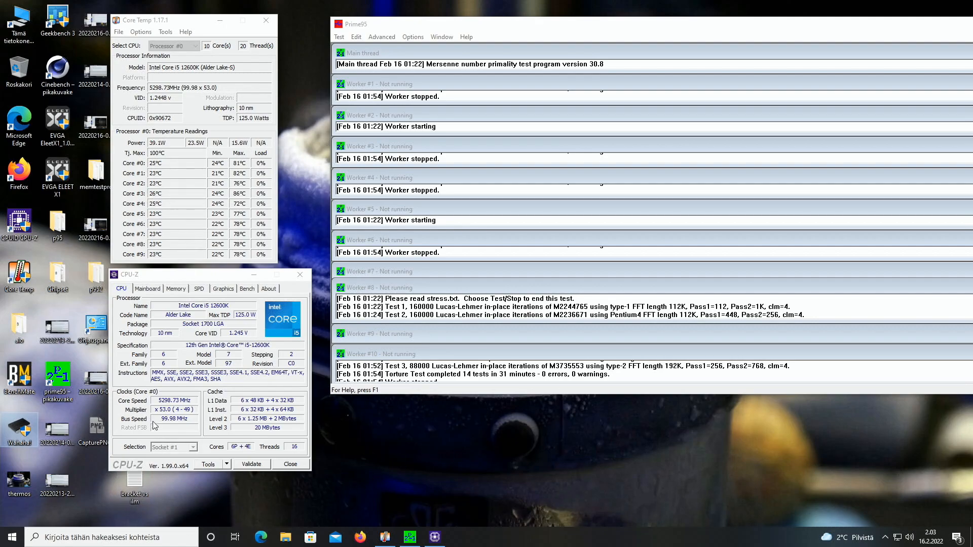
{"action": "left_click", "coordinate": [188, 409]}
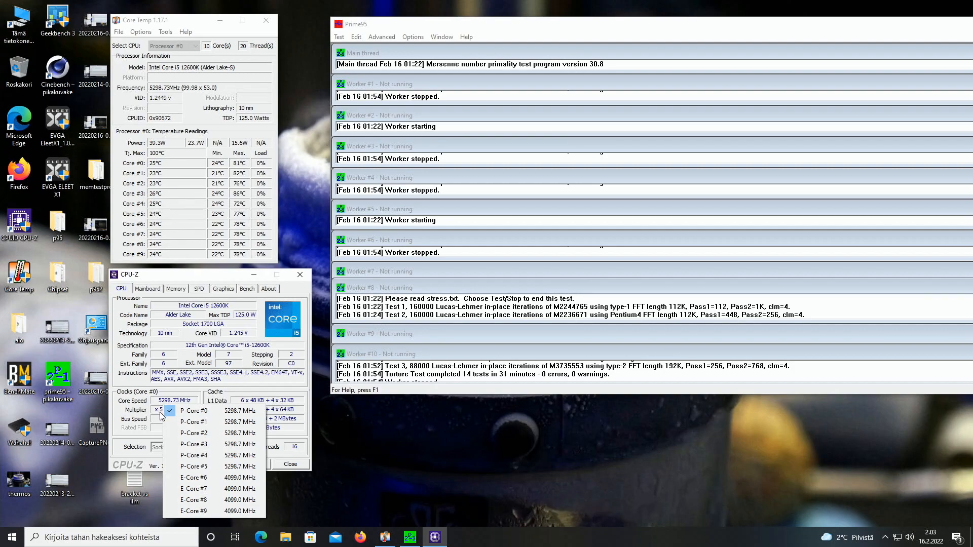
{"action": "mouse_move", "coordinate": [431, 448]}
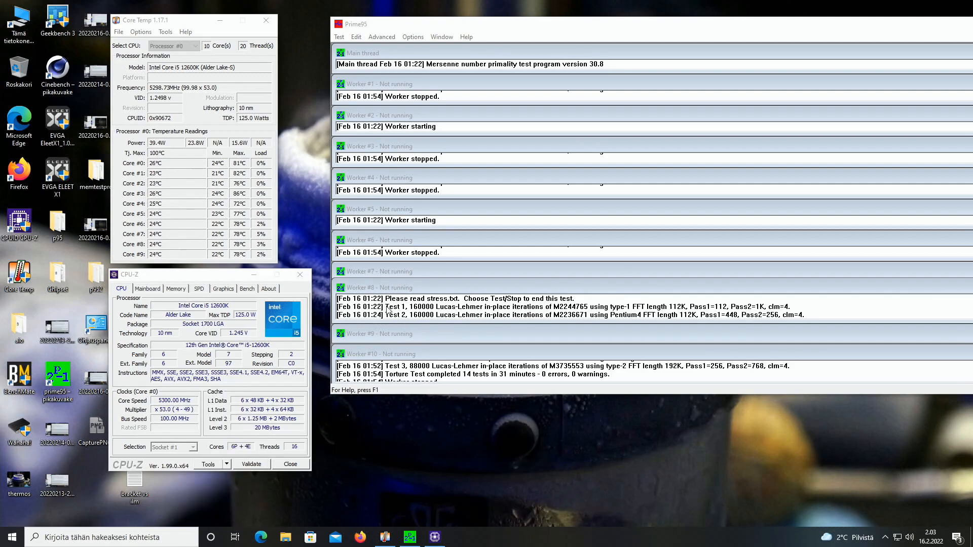
{"action": "mouse_move", "coordinate": [459, 334]}
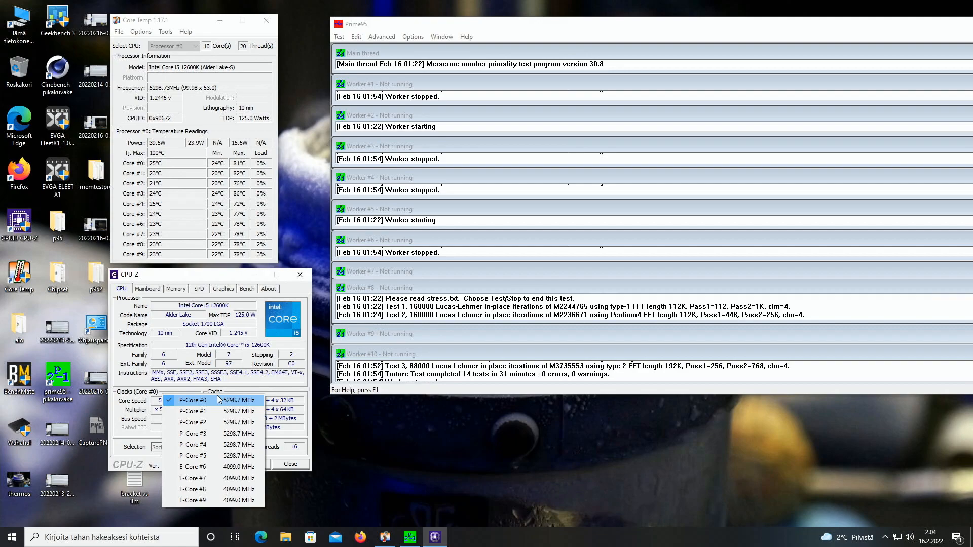
{"action": "left_click", "coordinate": [175, 288]}
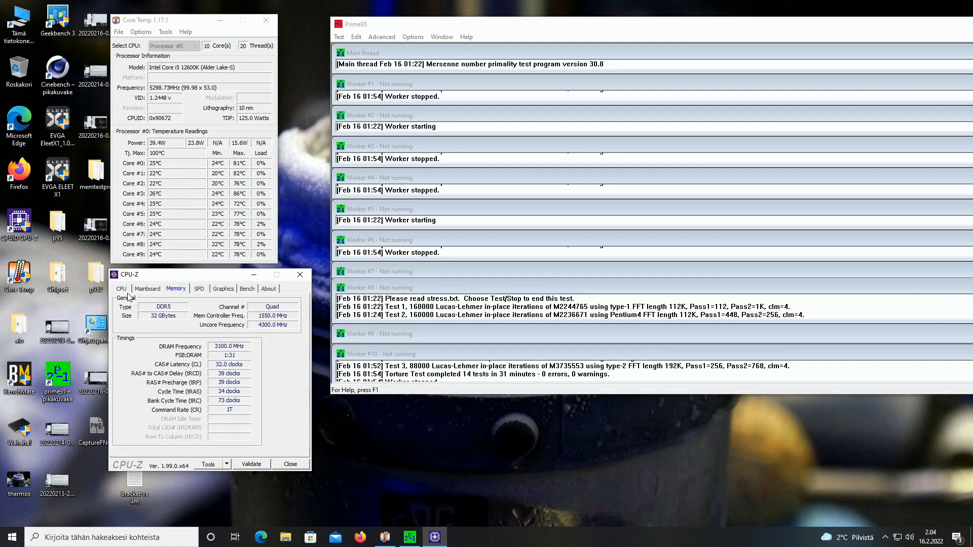
{"action": "left_click", "coordinate": [121, 289]}
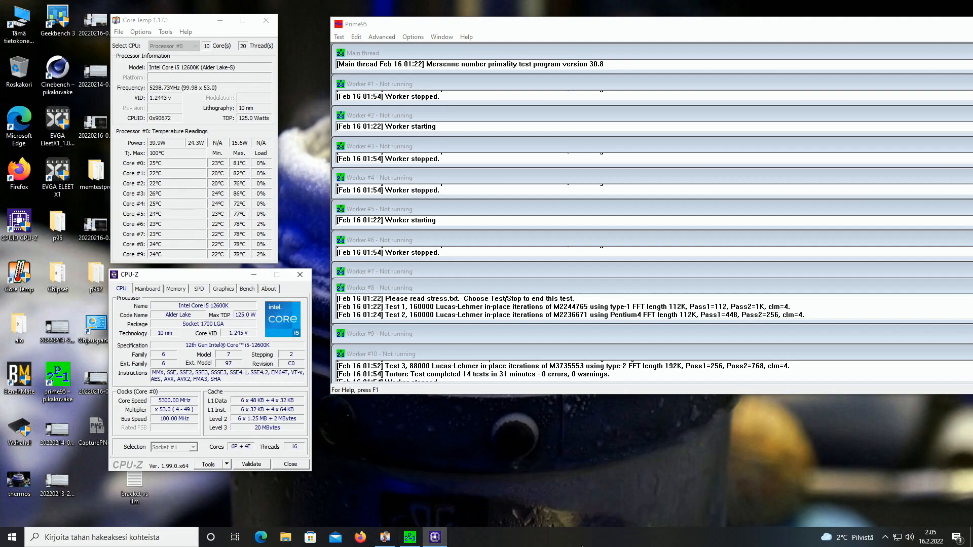
Step: Launch Task Manager and show the Performance page for the i5-12600K
{"action": "left_click", "coordinate": [458, 537]}
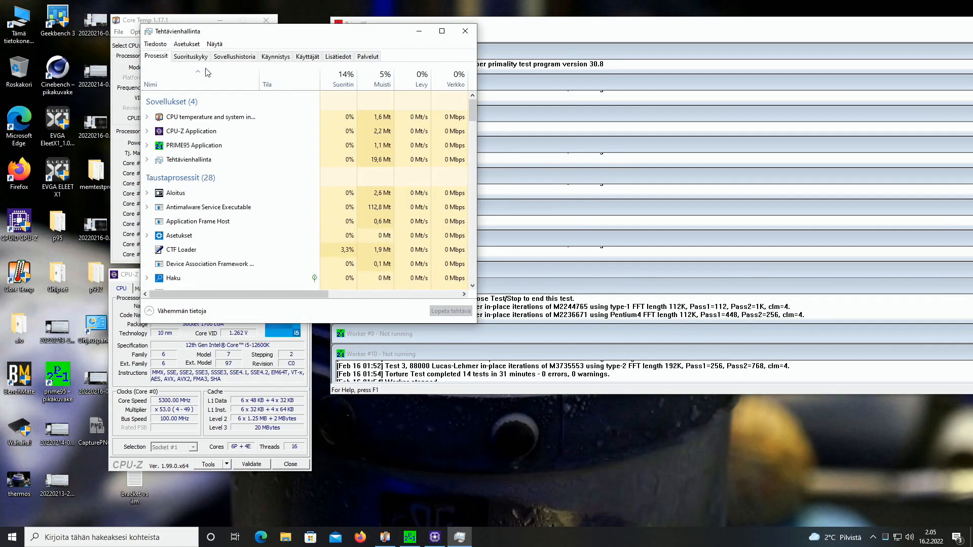
{"action": "left_click", "coordinate": [190, 57]}
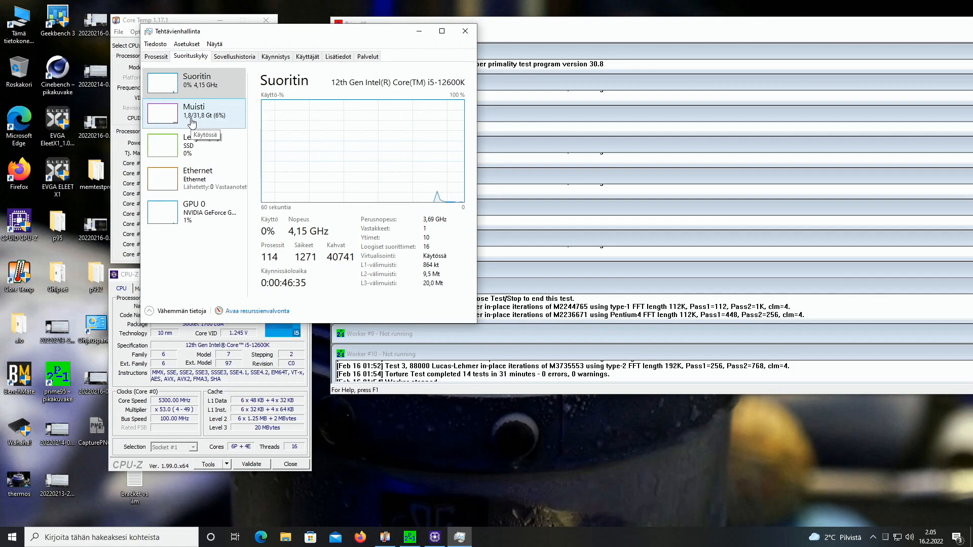
{"action": "mouse_move", "coordinate": [252, 124]}
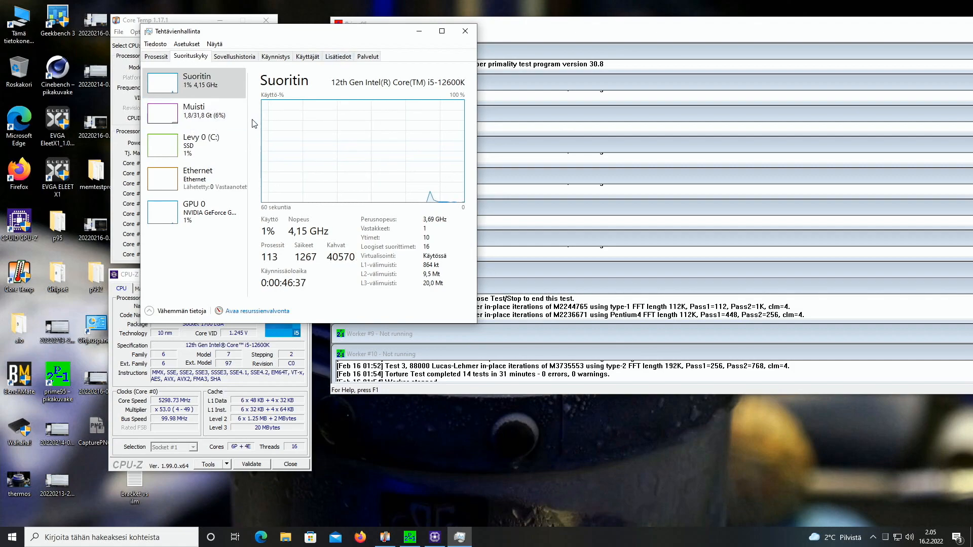
{"action": "mouse_move", "coordinate": [199, 144]}
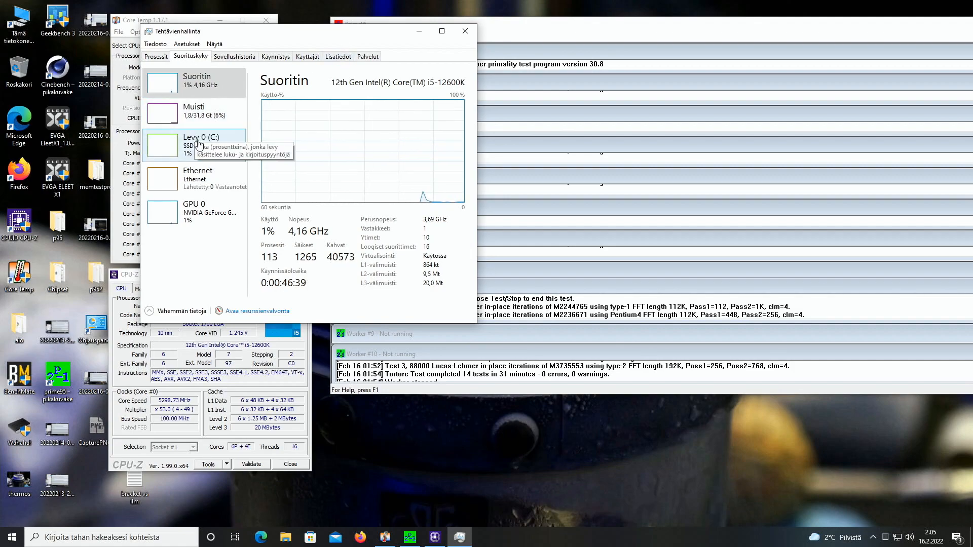
{"action": "mouse_move", "coordinate": [203, 150]}
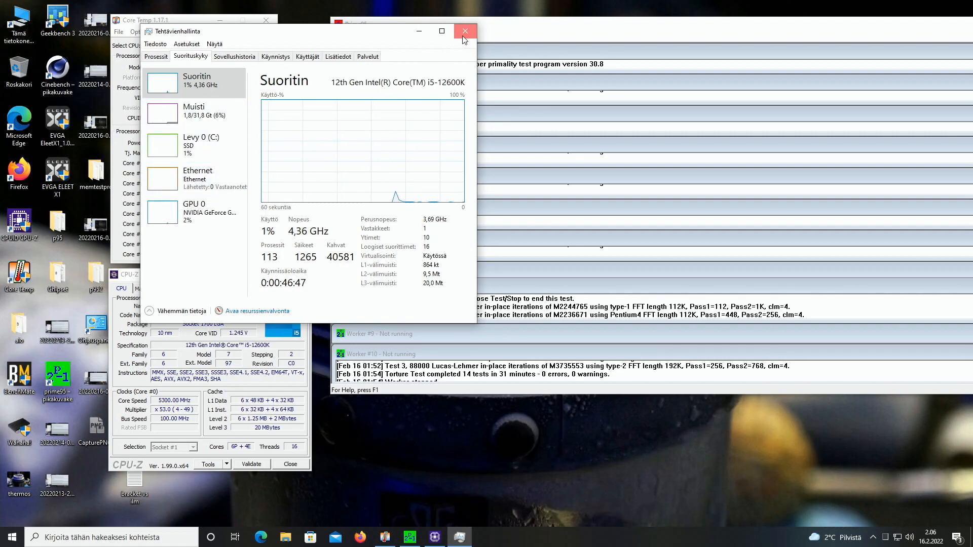
Step: Close Task Manager to reveal the Prime95 log reporting 0 errors
{"action": "left_click", "coordinate": [465, 31]}
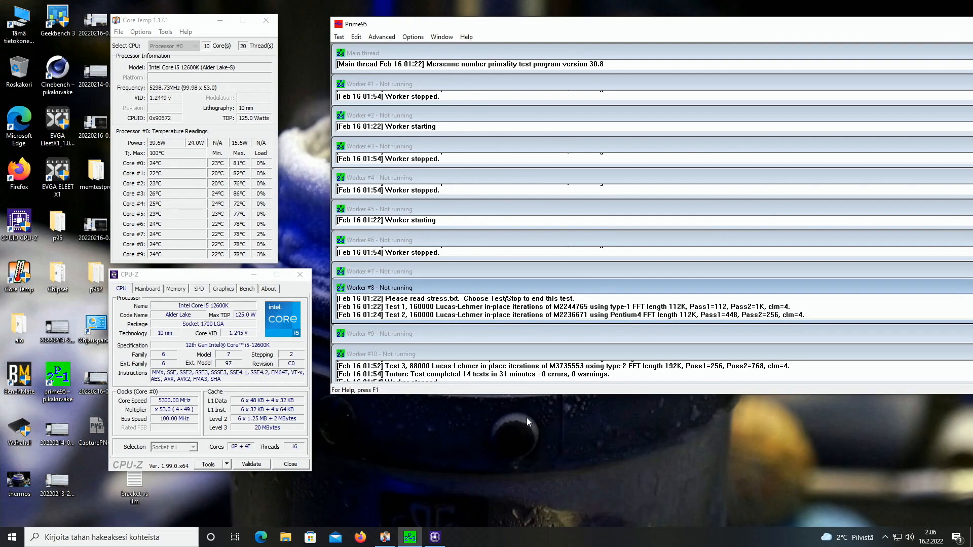
{"action": "mouse_move", "coordinate": [557, 431]}
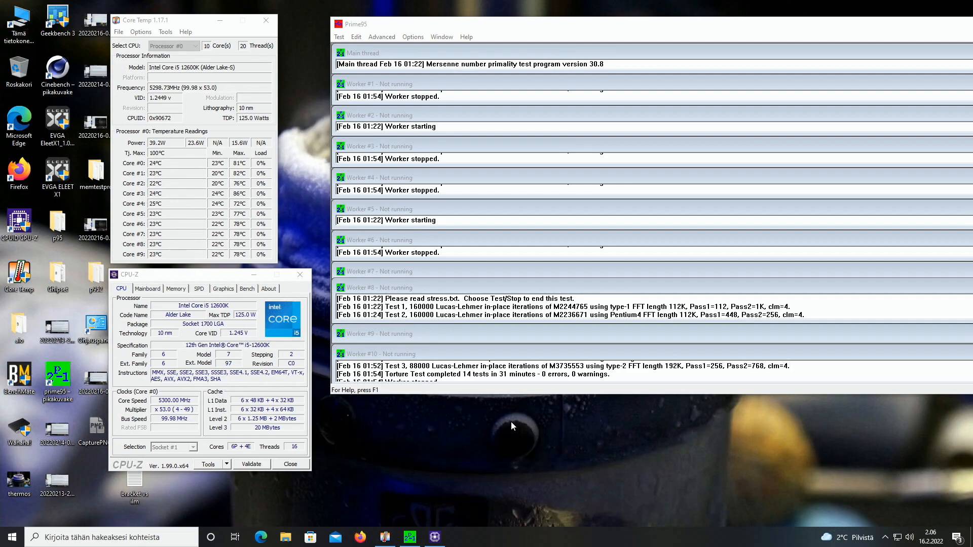
{"action": "mouse_move", "coordinate": [228, 204]}
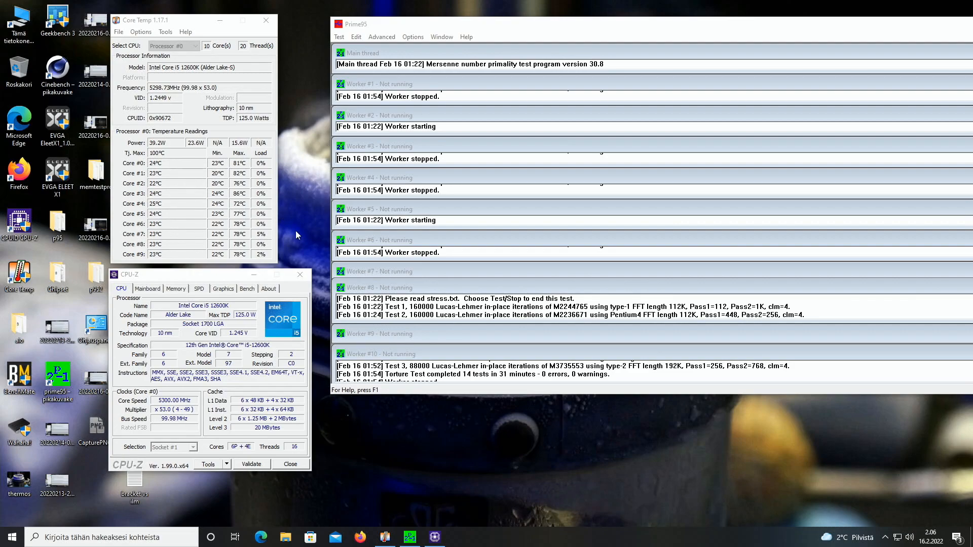
{"action": "mouse_move", "coordinate": [230, 250]}
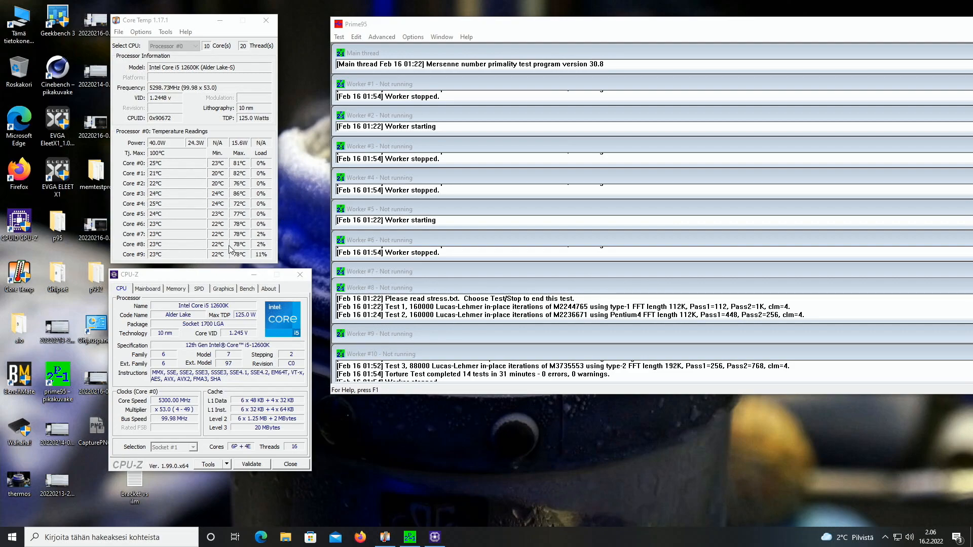
{"action": "mouse_move", "coordinate": [514, 495]}
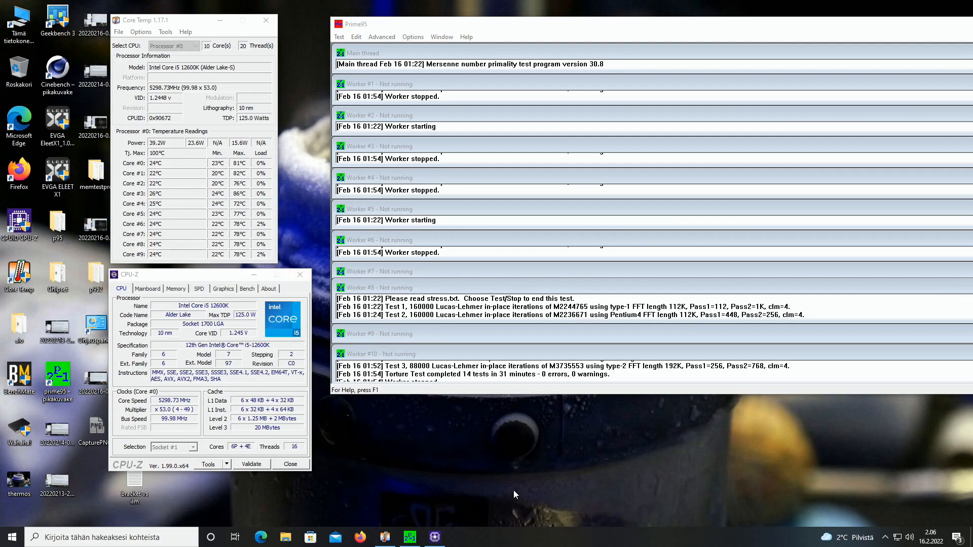